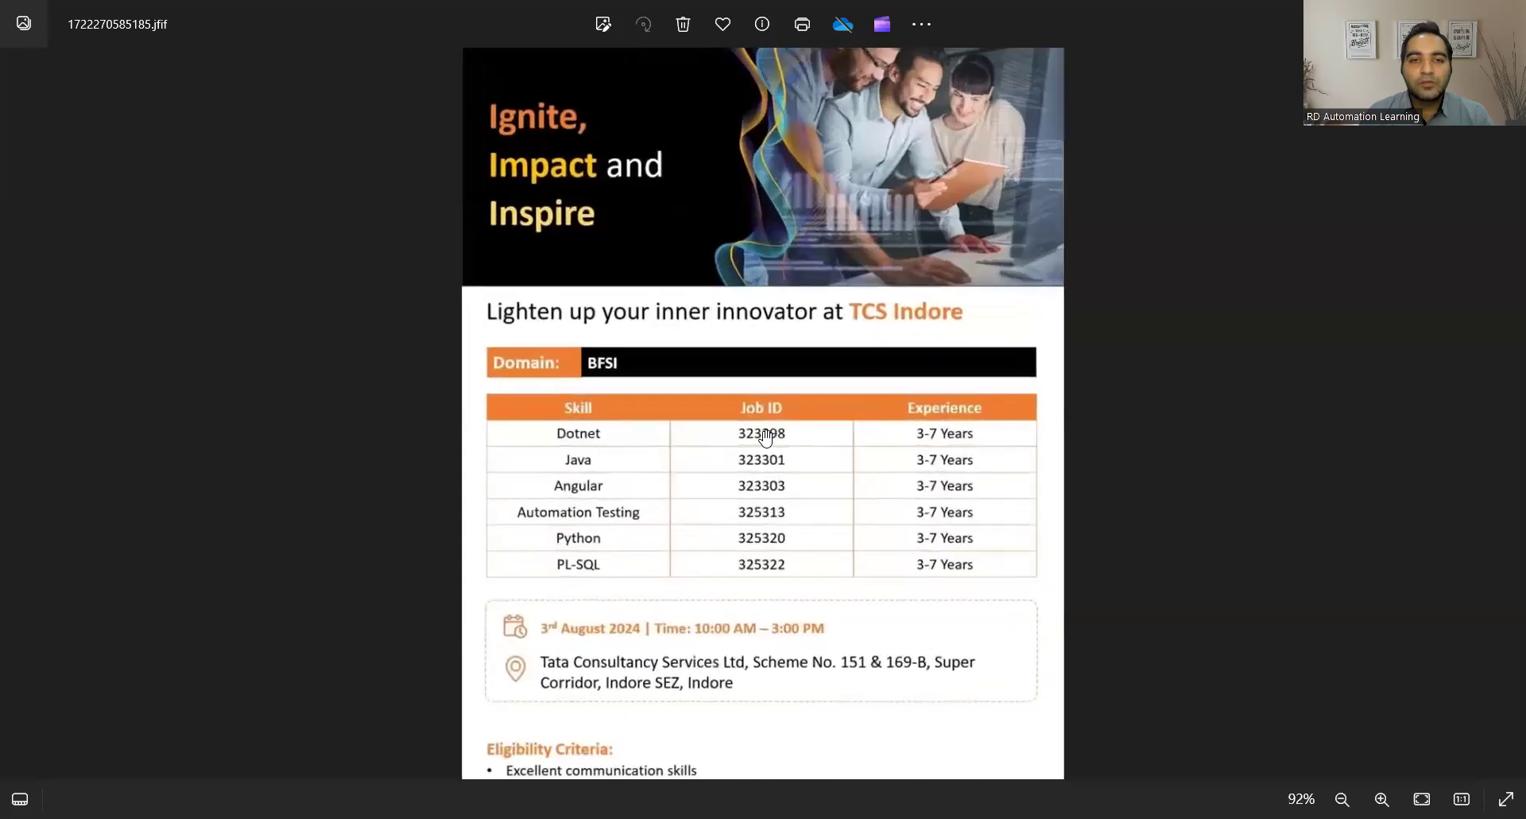
Scroll through Photos to the Brilworks 'We Are Hiring' poster
{"action": "scroll", "scroll_direction": "down", "scroll_amount": 3}
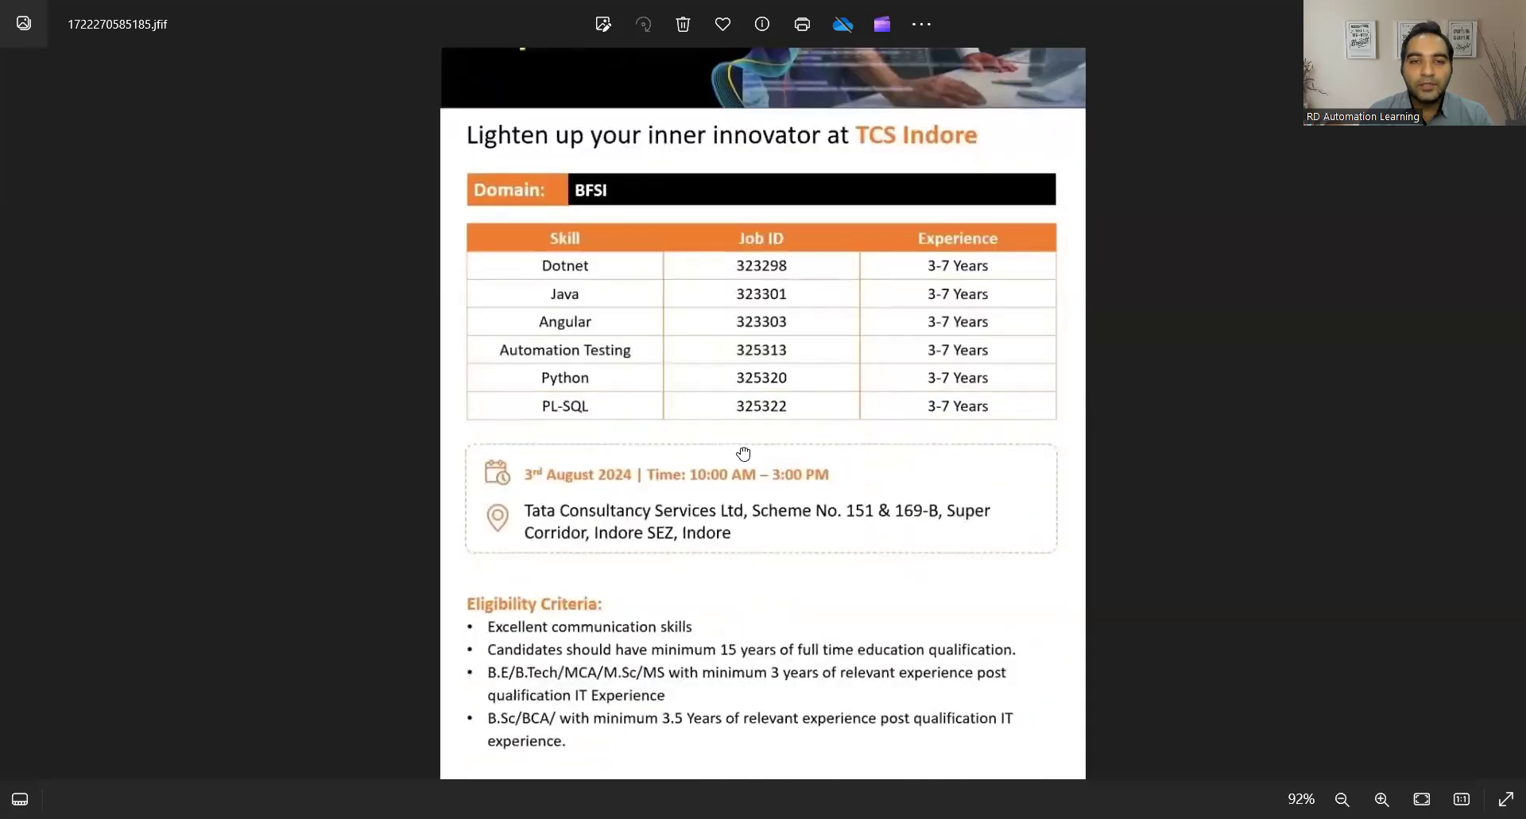
{"action": "mouse_move", "coordinate": [584, 477]}
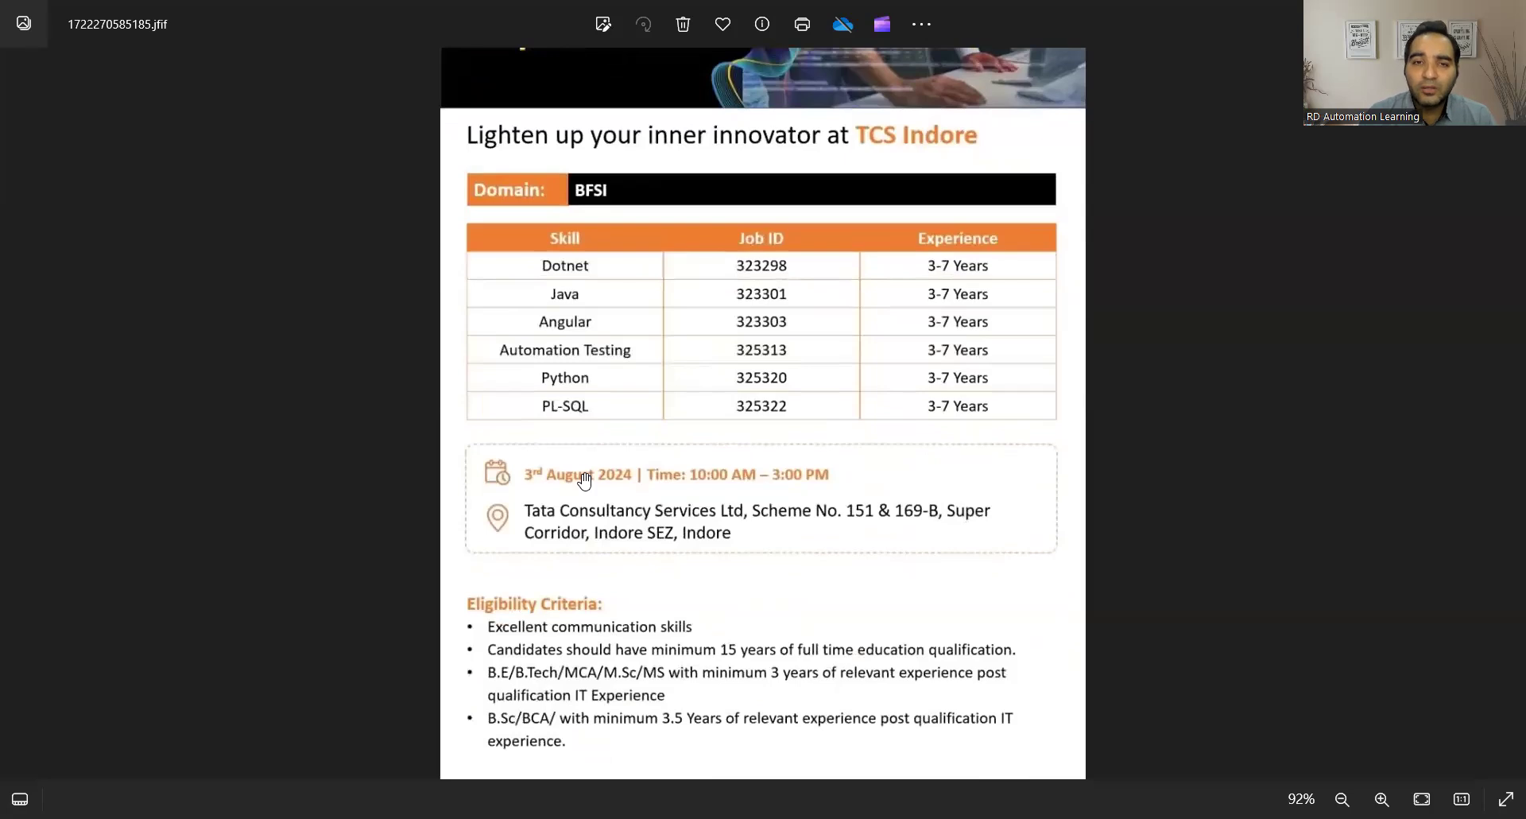
{"action": "mouse_move", "coordinate": [760, 485]}
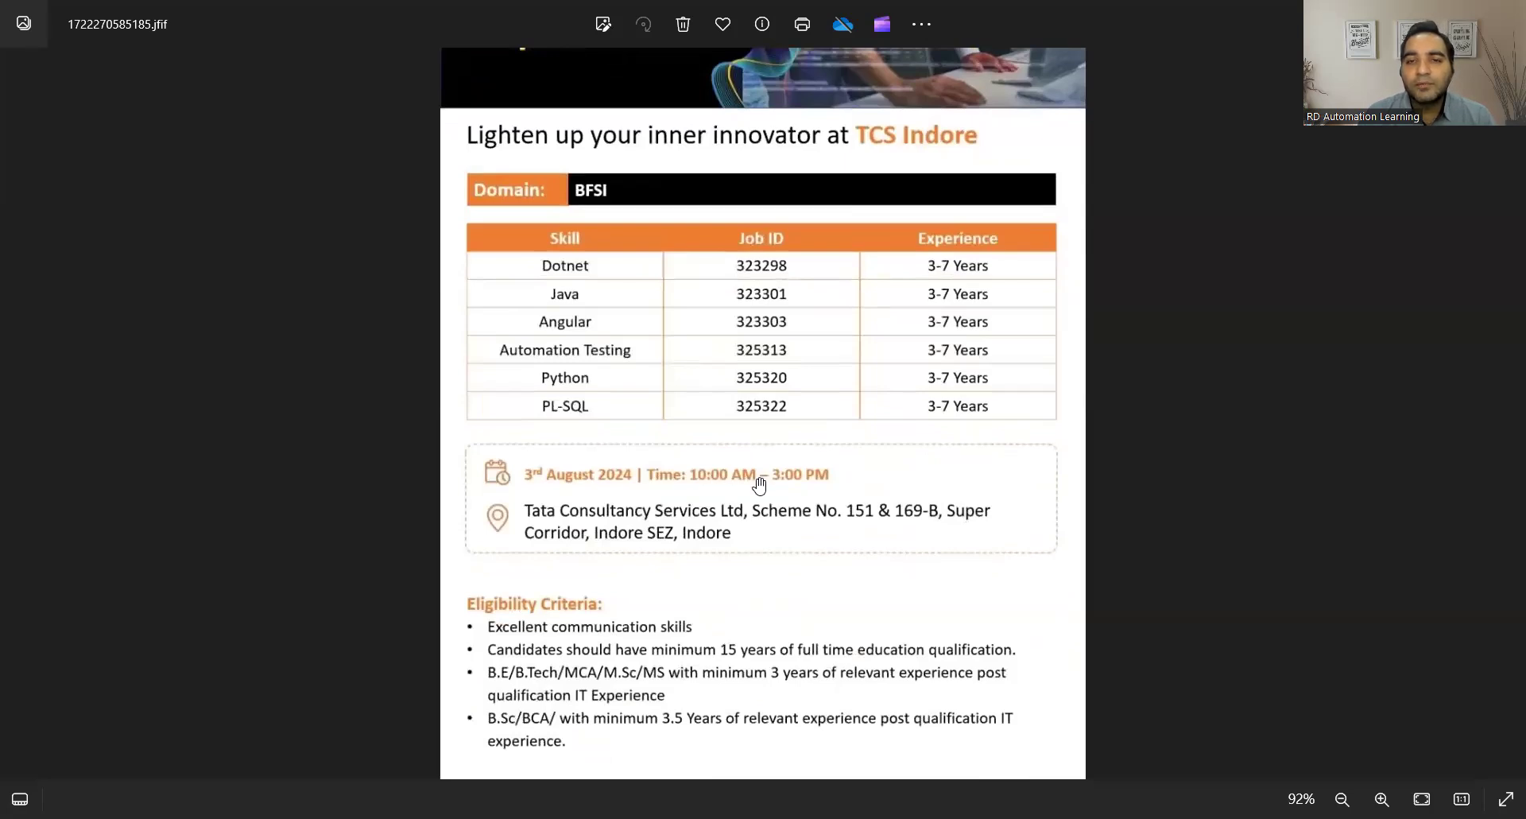
{"action": "scroll", "scroll_direction": "down", "scroll_amount": 3}
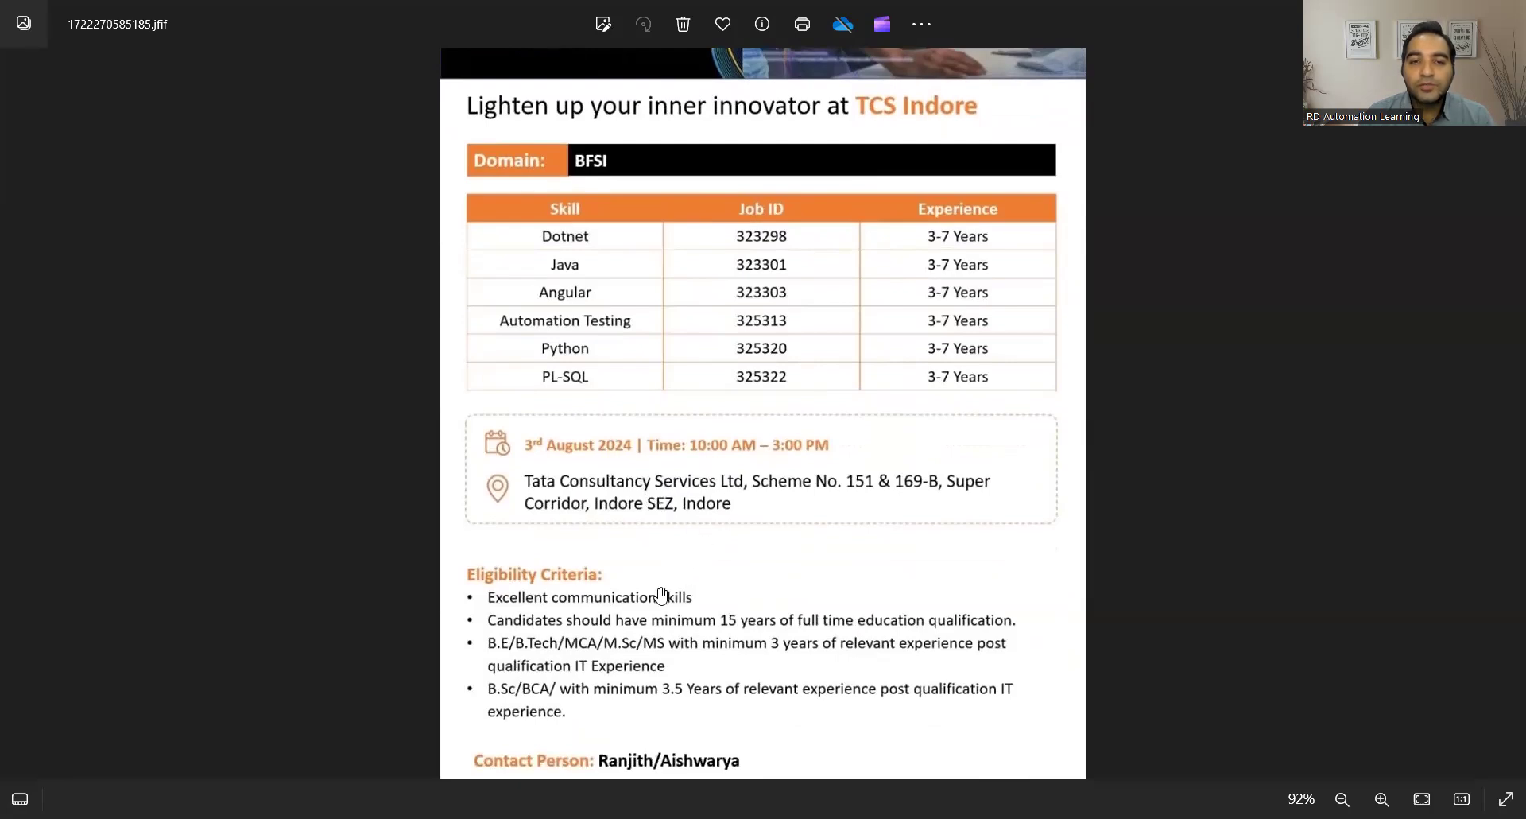
{"action": "mouse_move", "coordinate": [669, 628]}
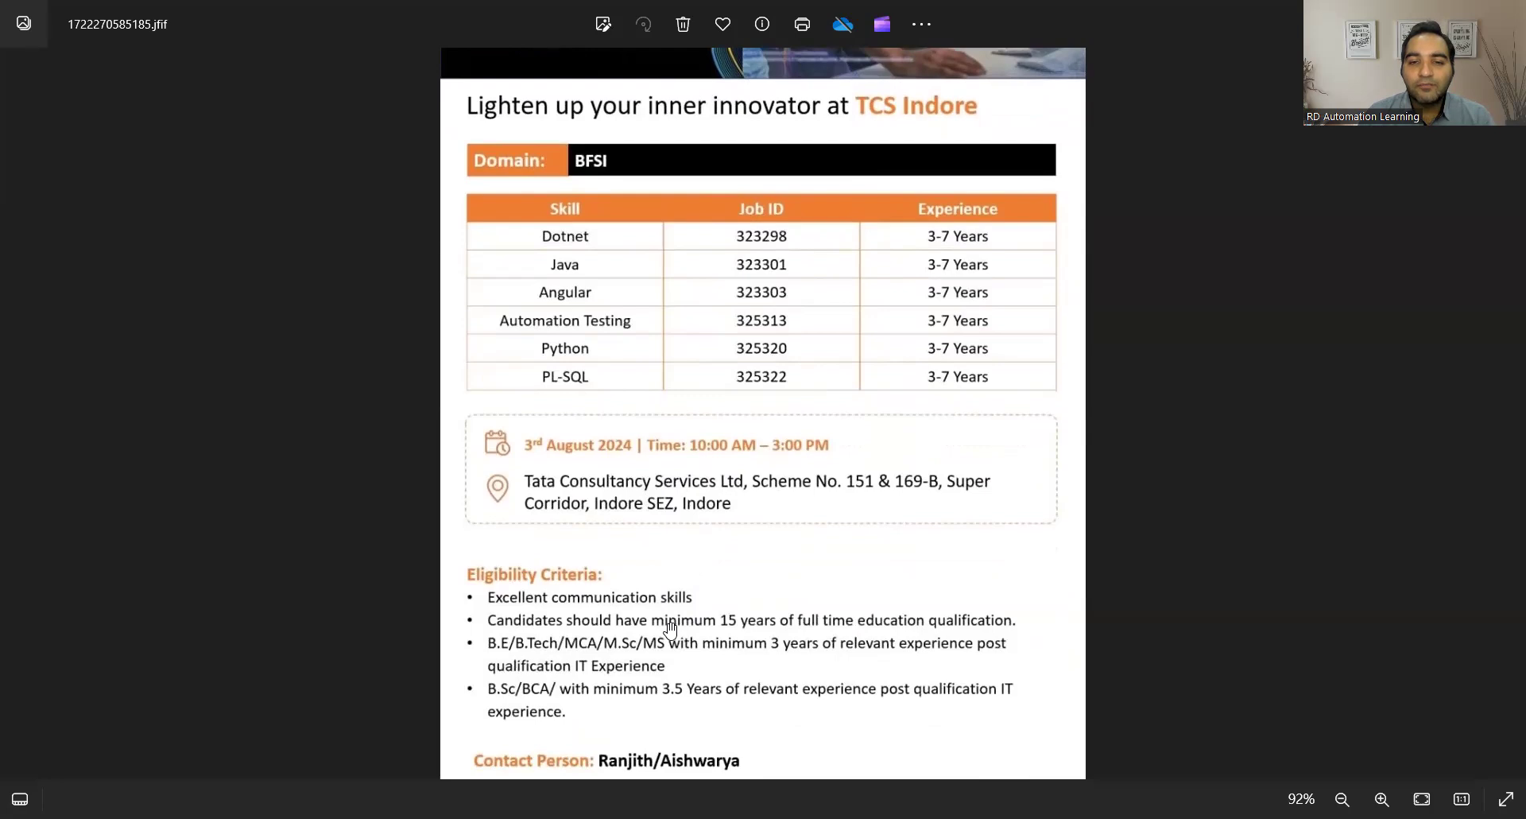
{"action": "mouse_move", "coordinate": [881, 635]}
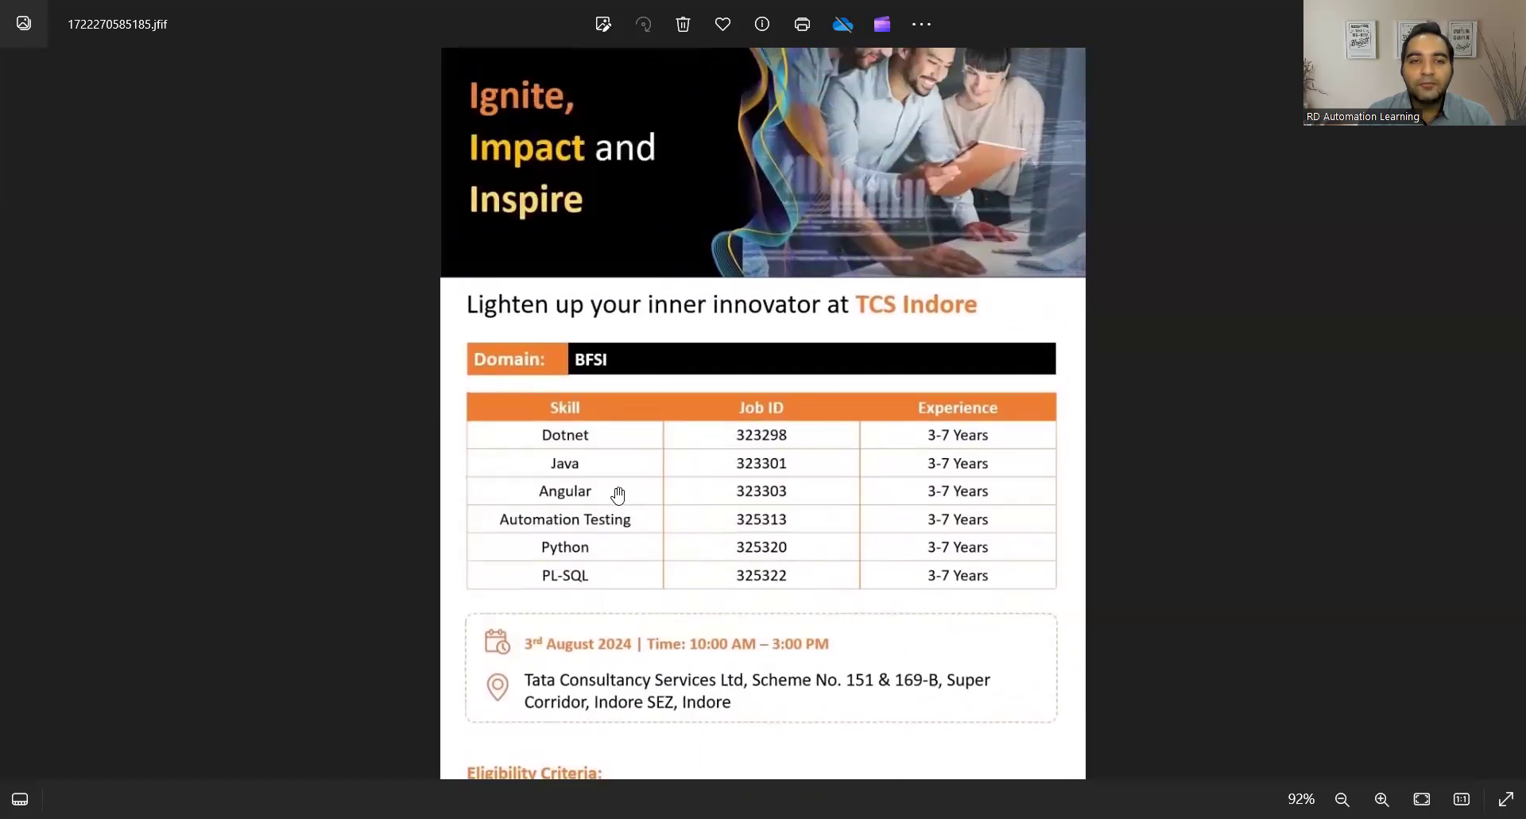
{"action": "mouse_move", "coordinate": [584, 441]}
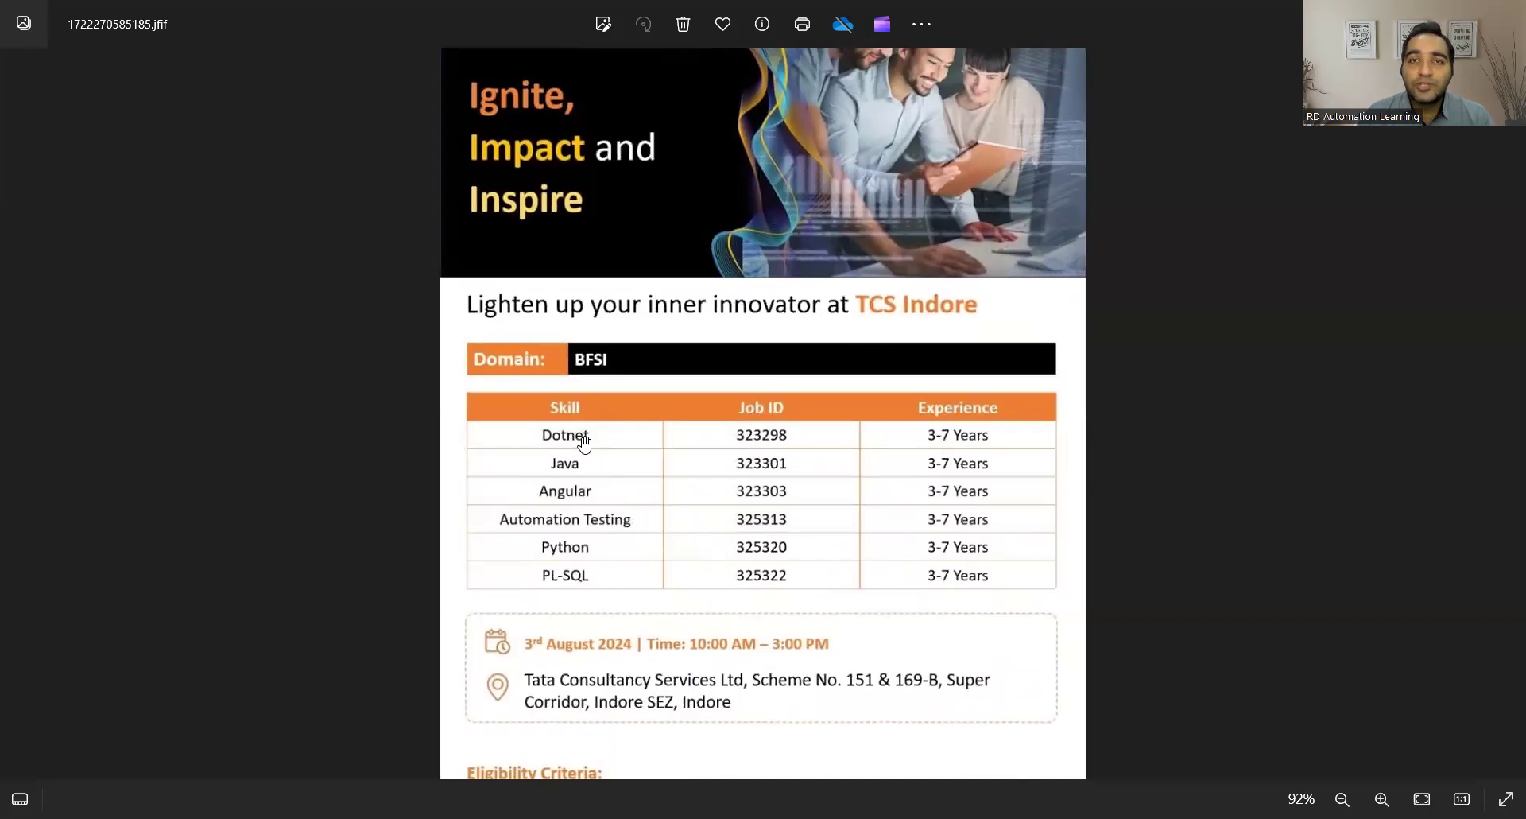
{"action": "mouse_move", "coordinate": [571, 546]}
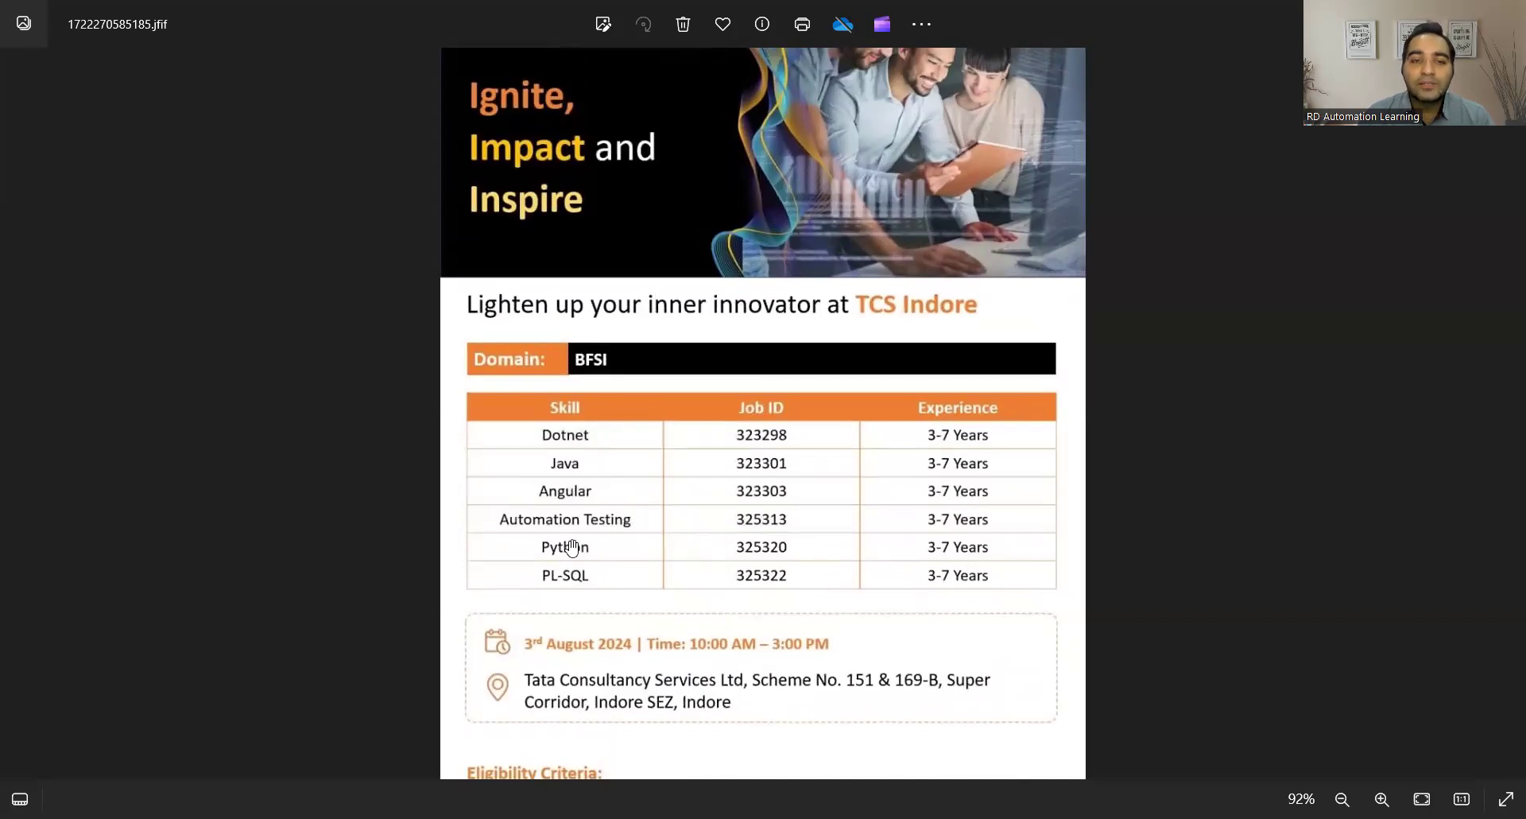
{"action": "mouse_move", "coordinate": [746, 428]}
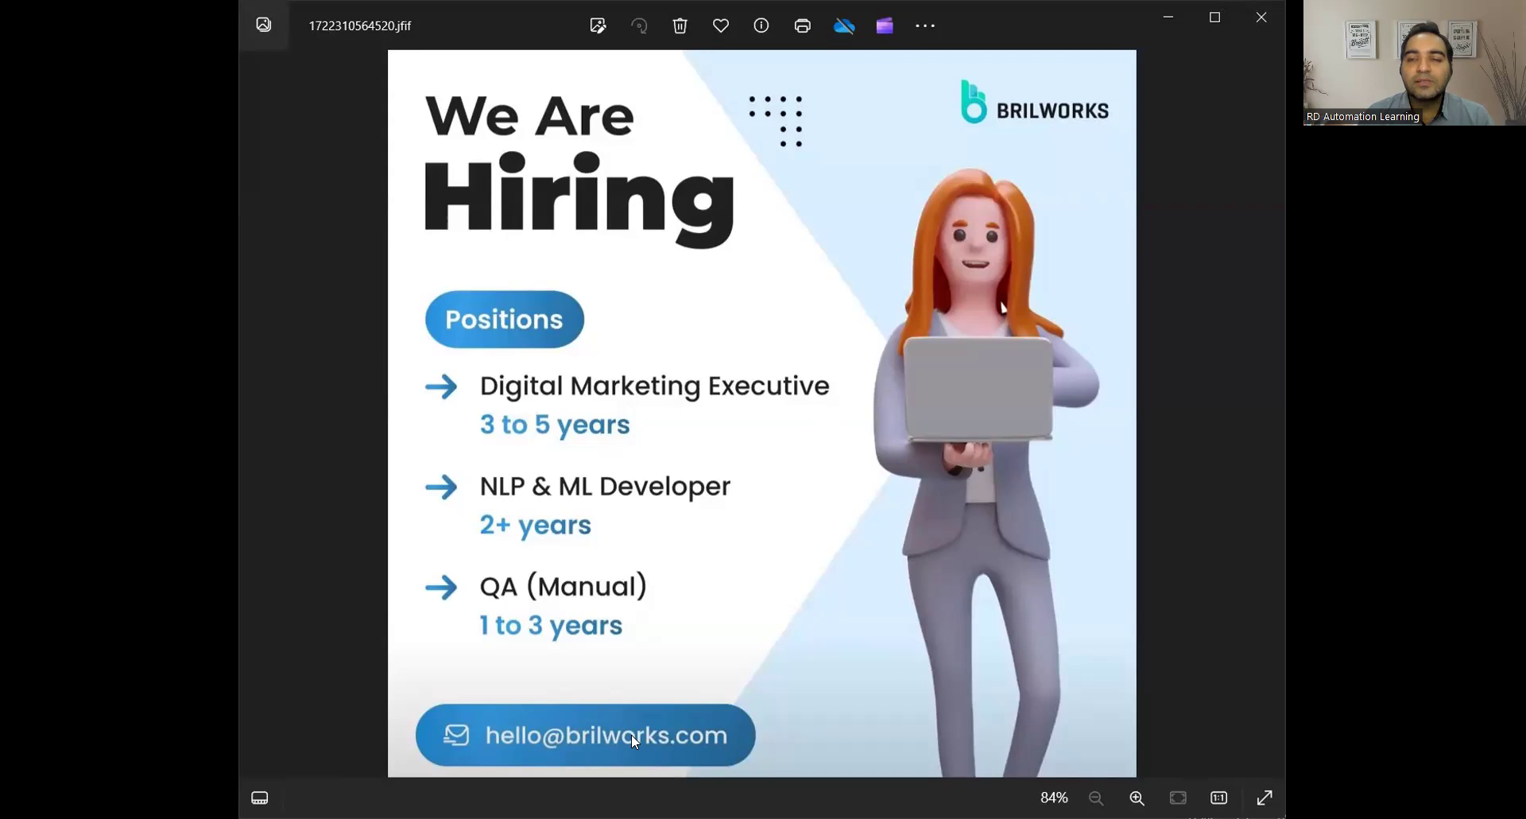
{"action": "mouse_move", "coordinate": [725, 99]}
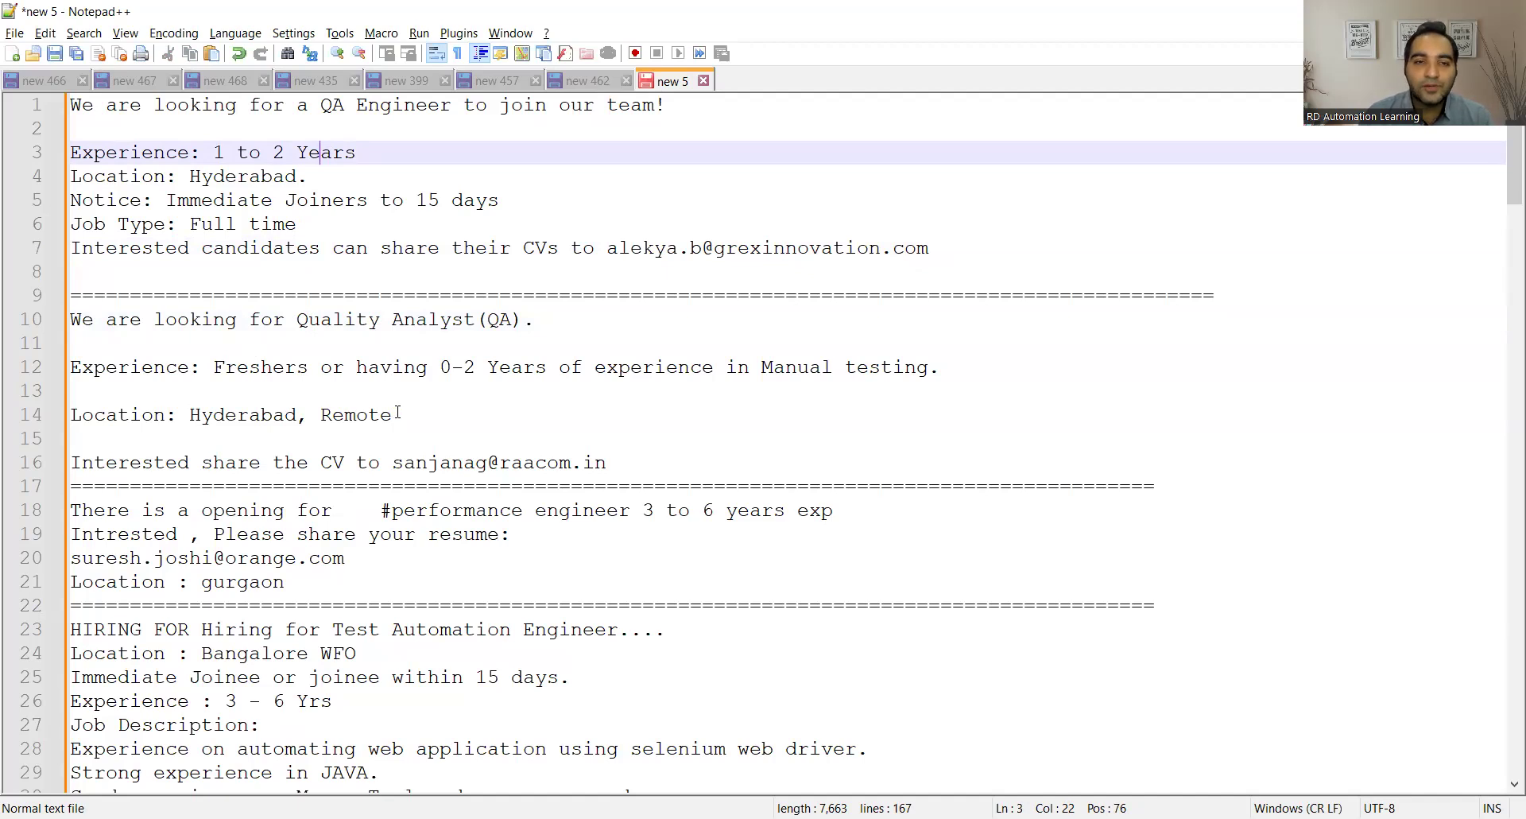
Select the Quality Analyst contact email and read down to the Test Automation Engineer posting
{"action": "double_click", "coordinate": [482, 462]}
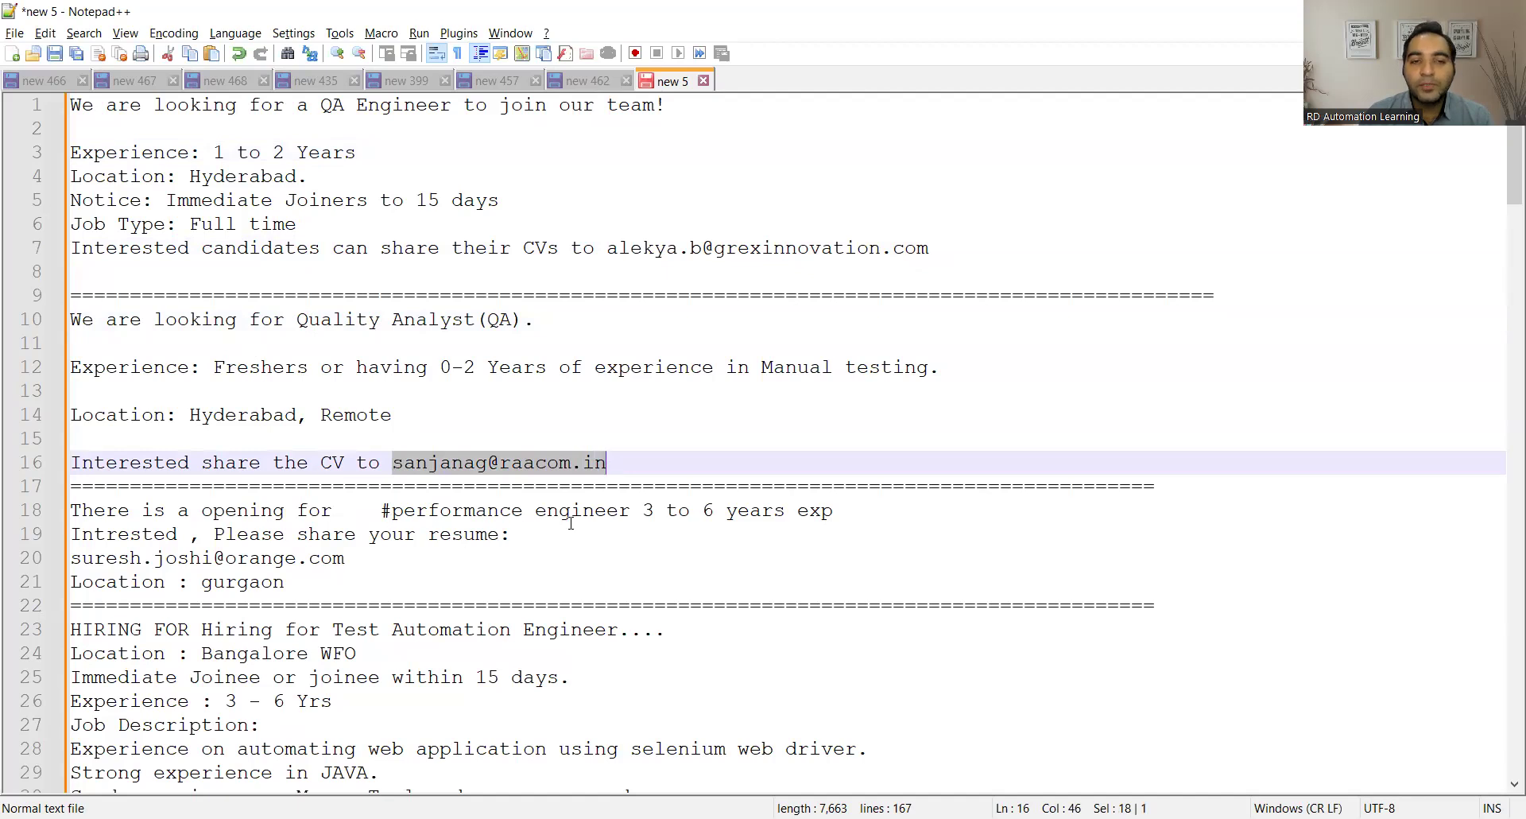
{"action": "scroll", "scroll_direction": "down", "scroll_amount": 3}
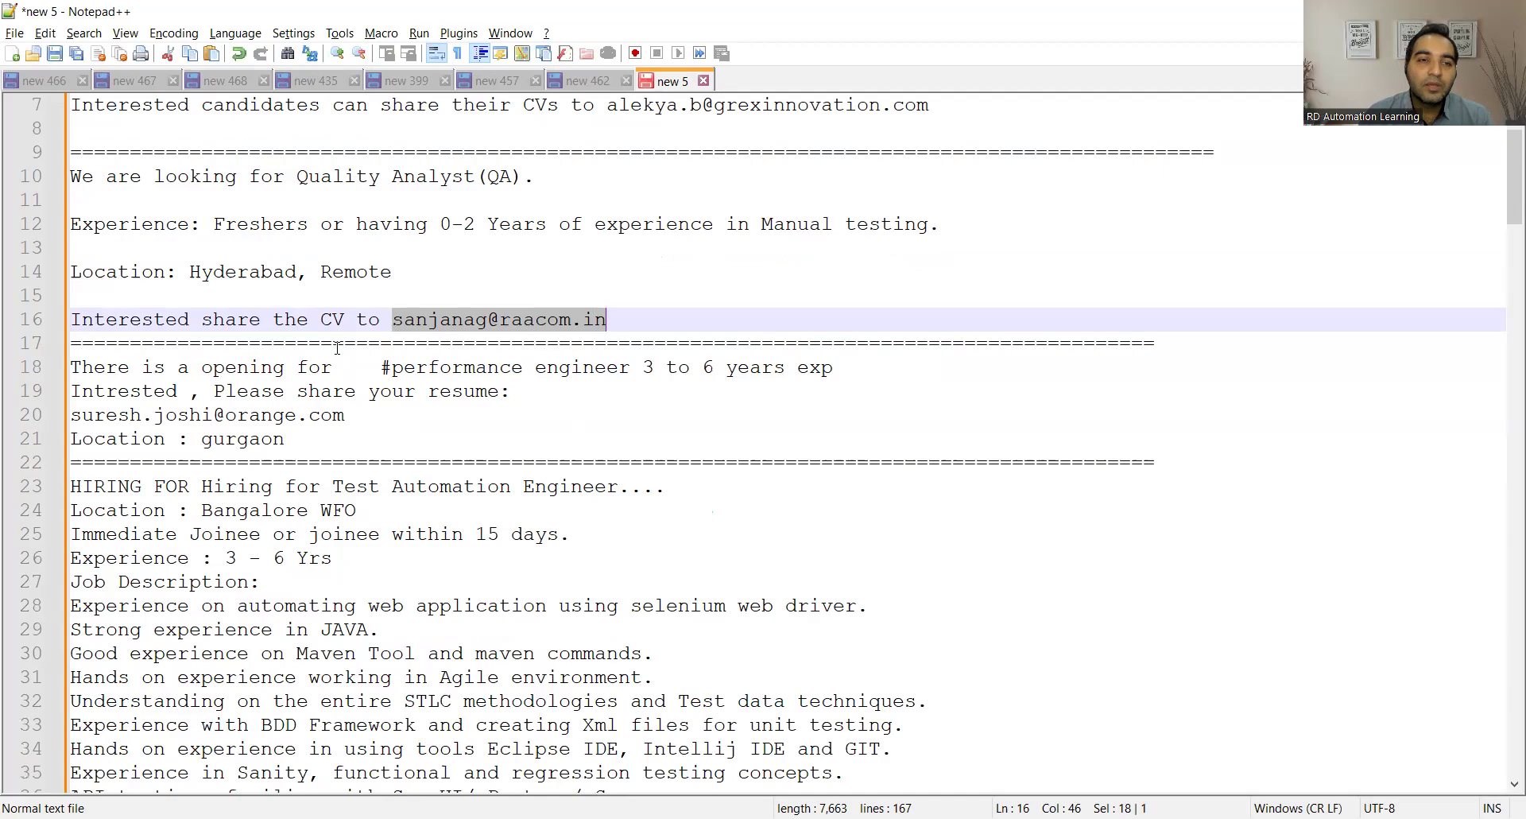
{"action": "mouse_move", "coordinate": [60, 416]}
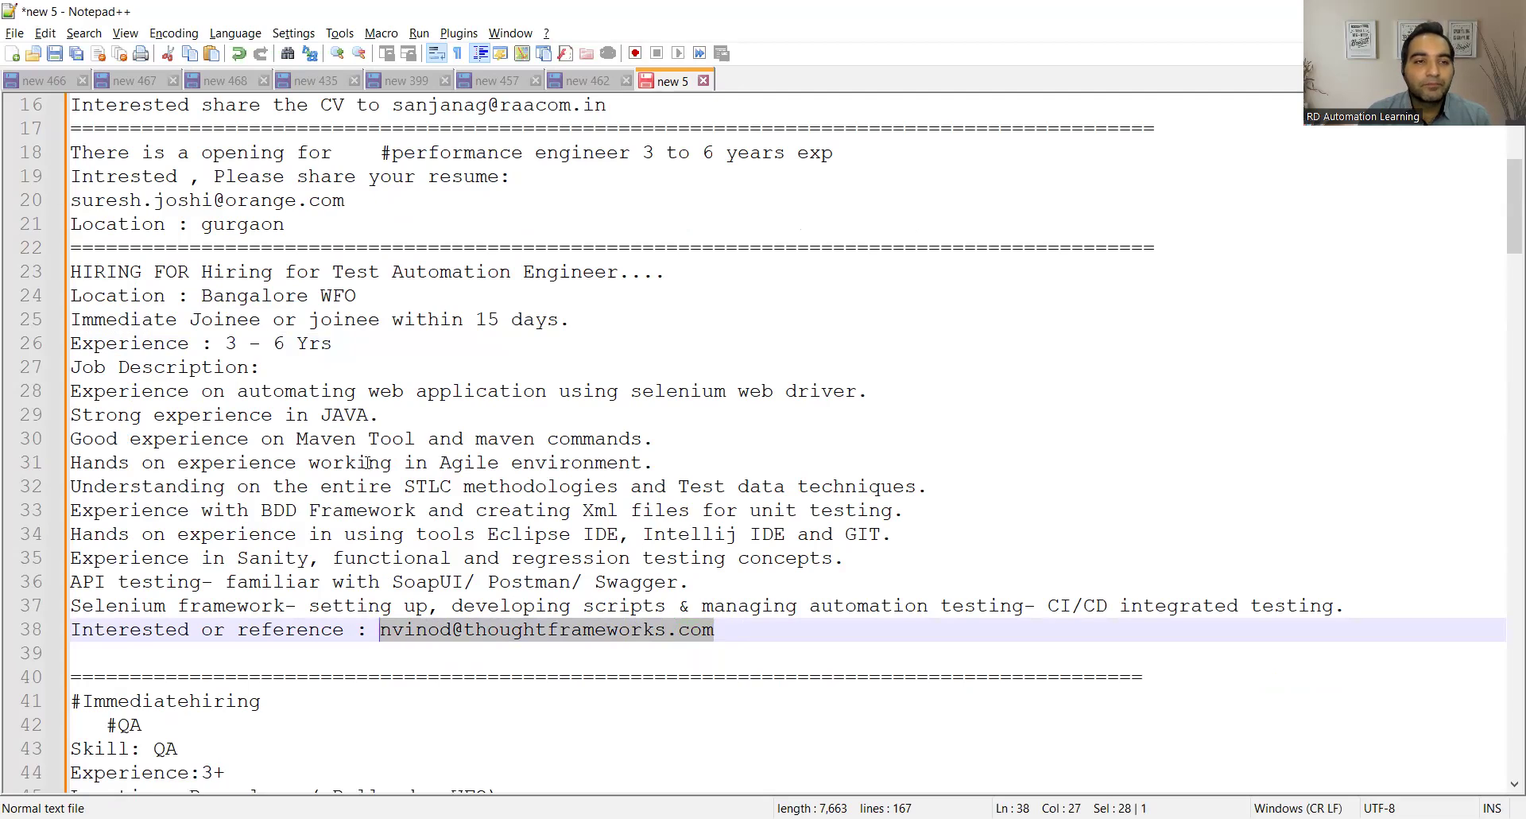
{"action": "scroll", "scroll_direction": "down", "scroll_amount": 3}
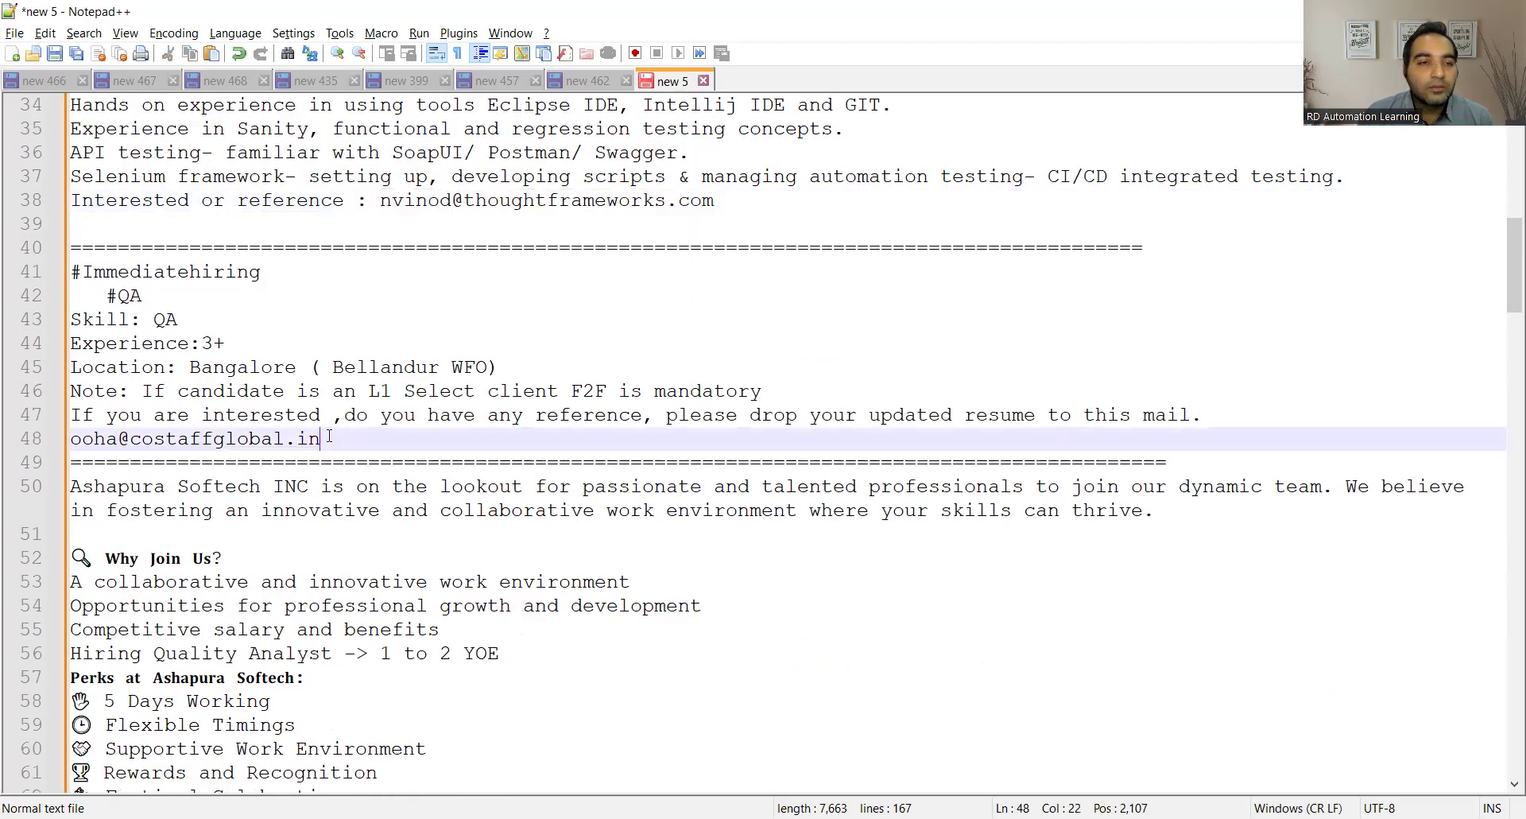
{"action": "left_click_drag", "start_coordinate": [318, 438], "coordinate": [70, 438]}
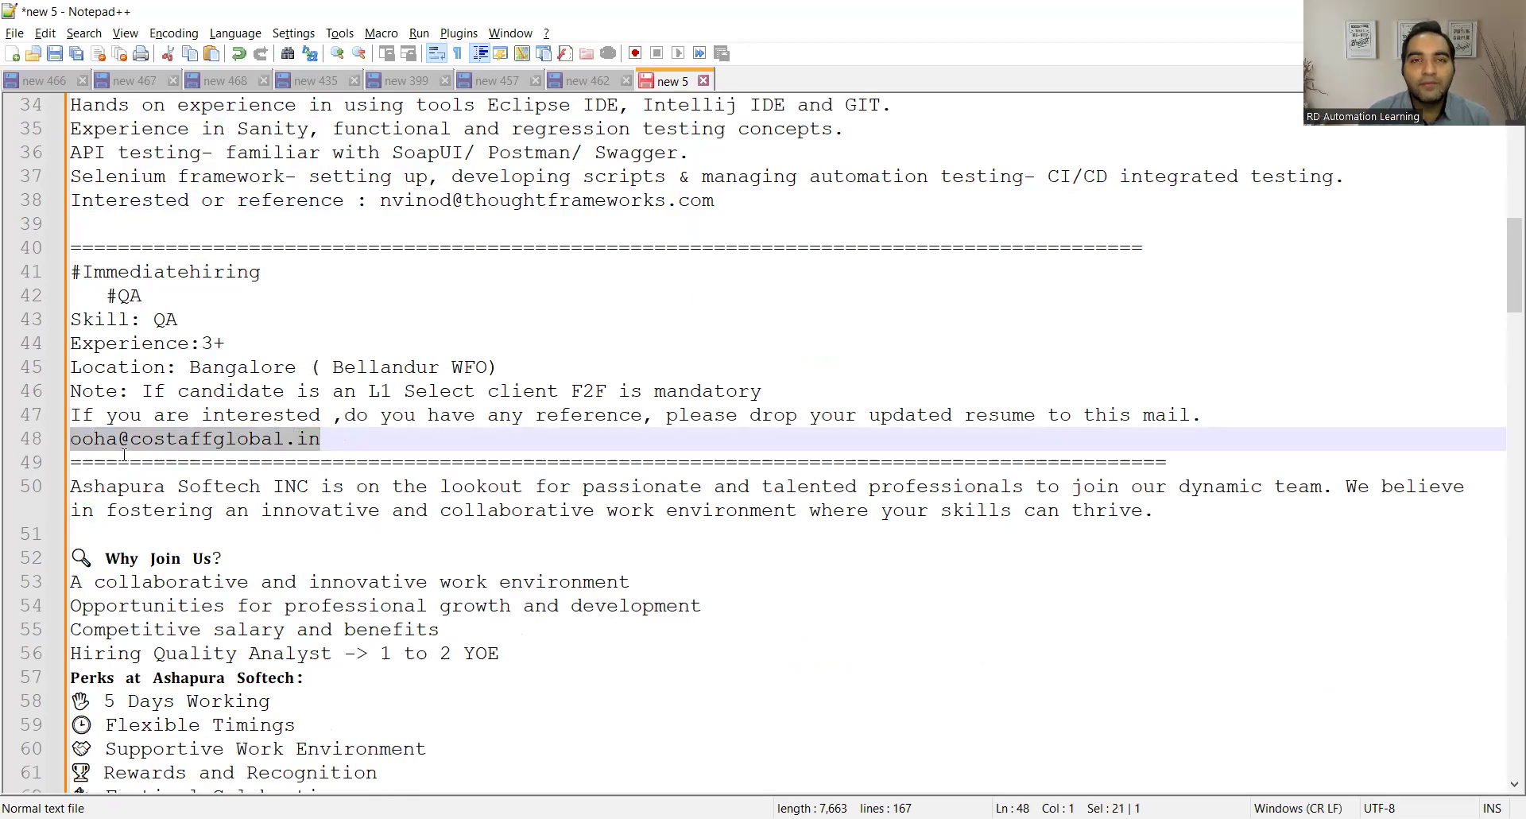
{"action": "scroll", "scroll_direction": "down", "scroll_amount": 3}
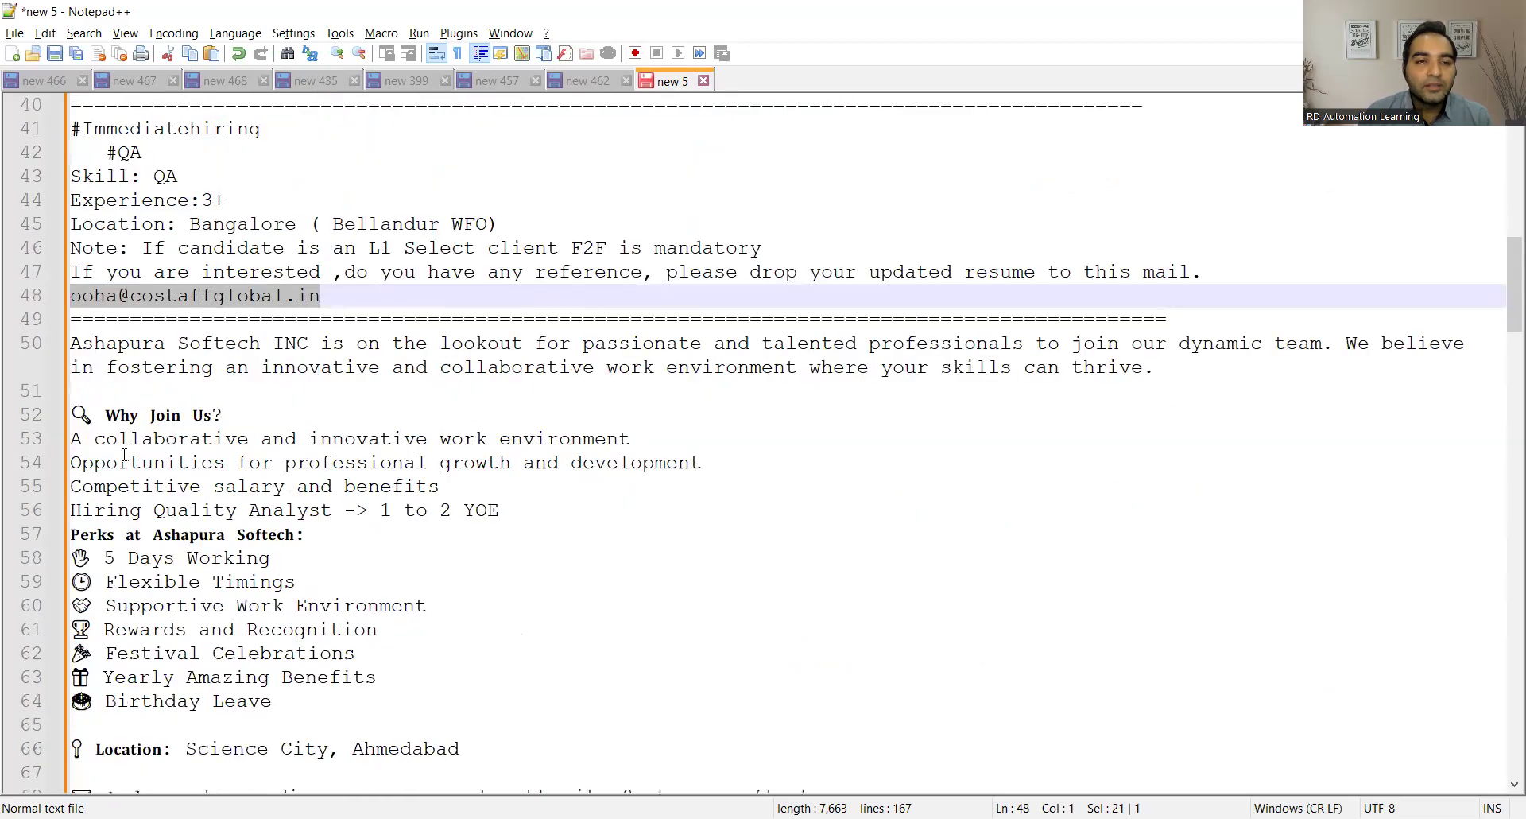
{"action": "scroll", "scroll_direction": "down", "scroll_amount": 3}
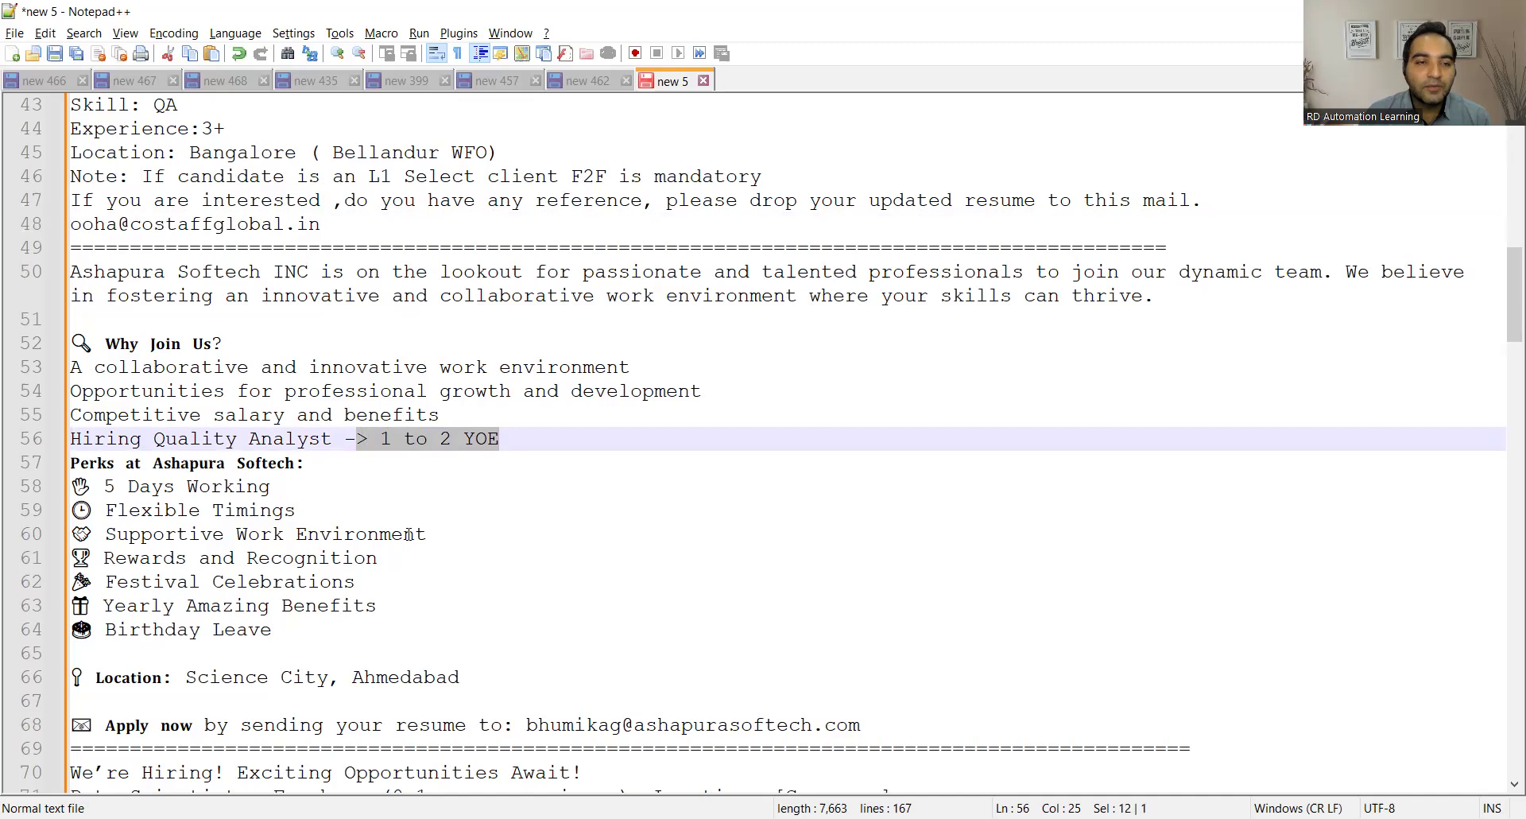
{"action": "scroll", "scroll_direction": "down", "scroll_amount": 3}
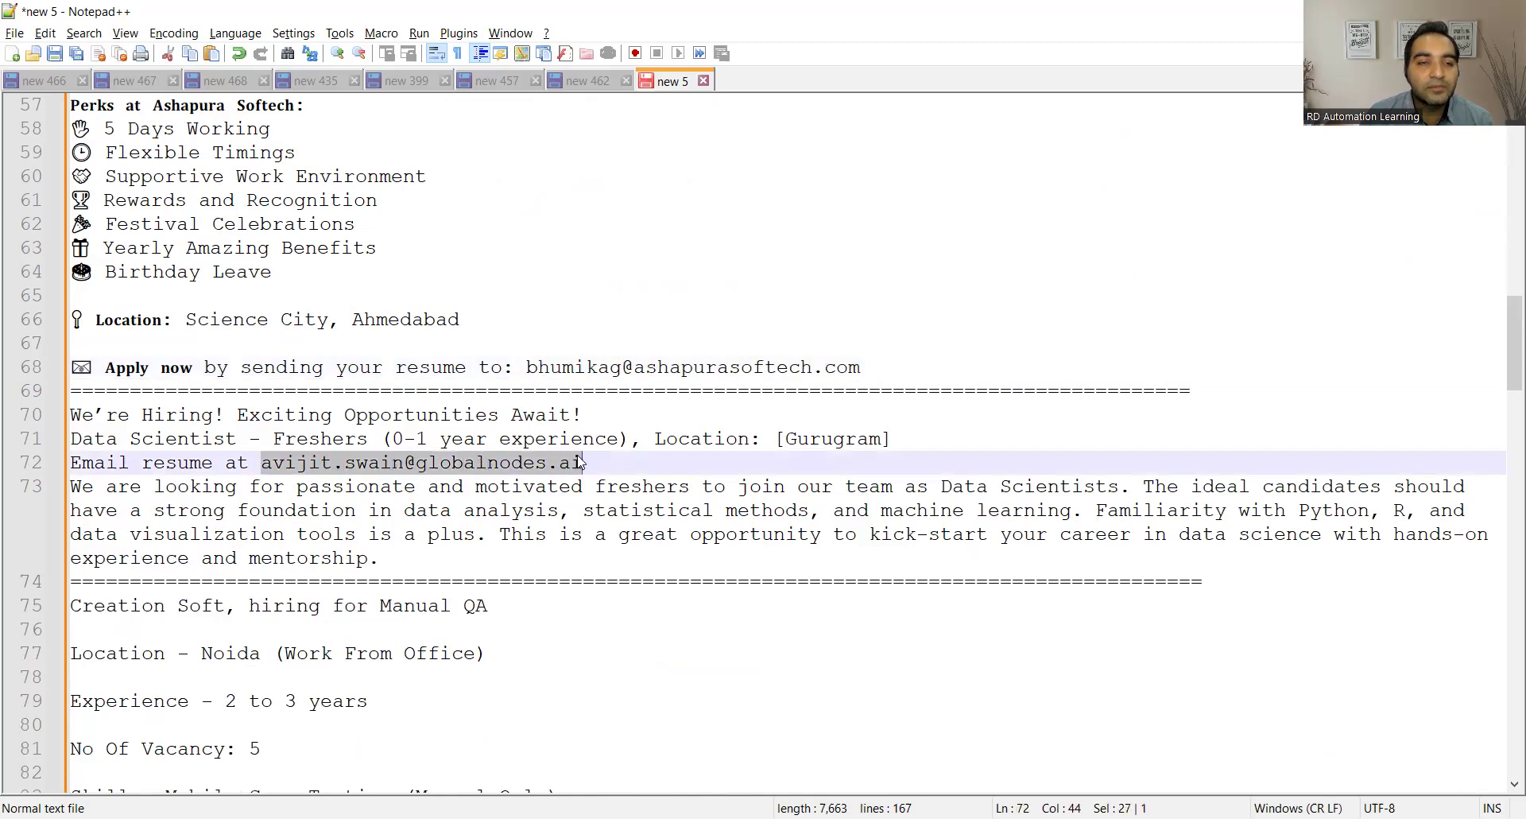
{"action": "scroll", "scroll_direction": "down", "scroll_amount": 3}
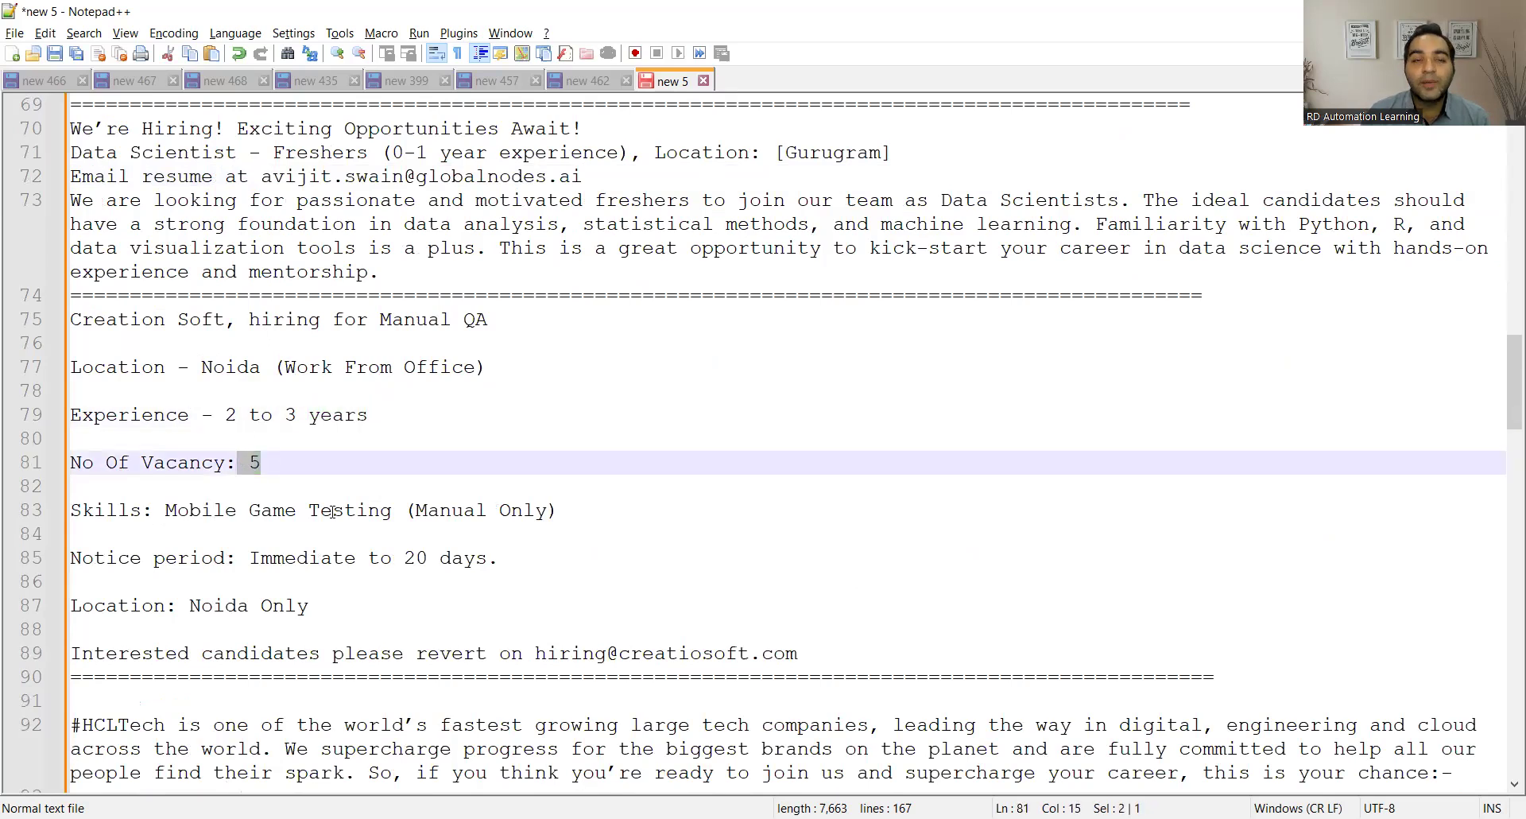
{"action": "scroll", "scroll_direction": "down", "scroll_amount": 3}
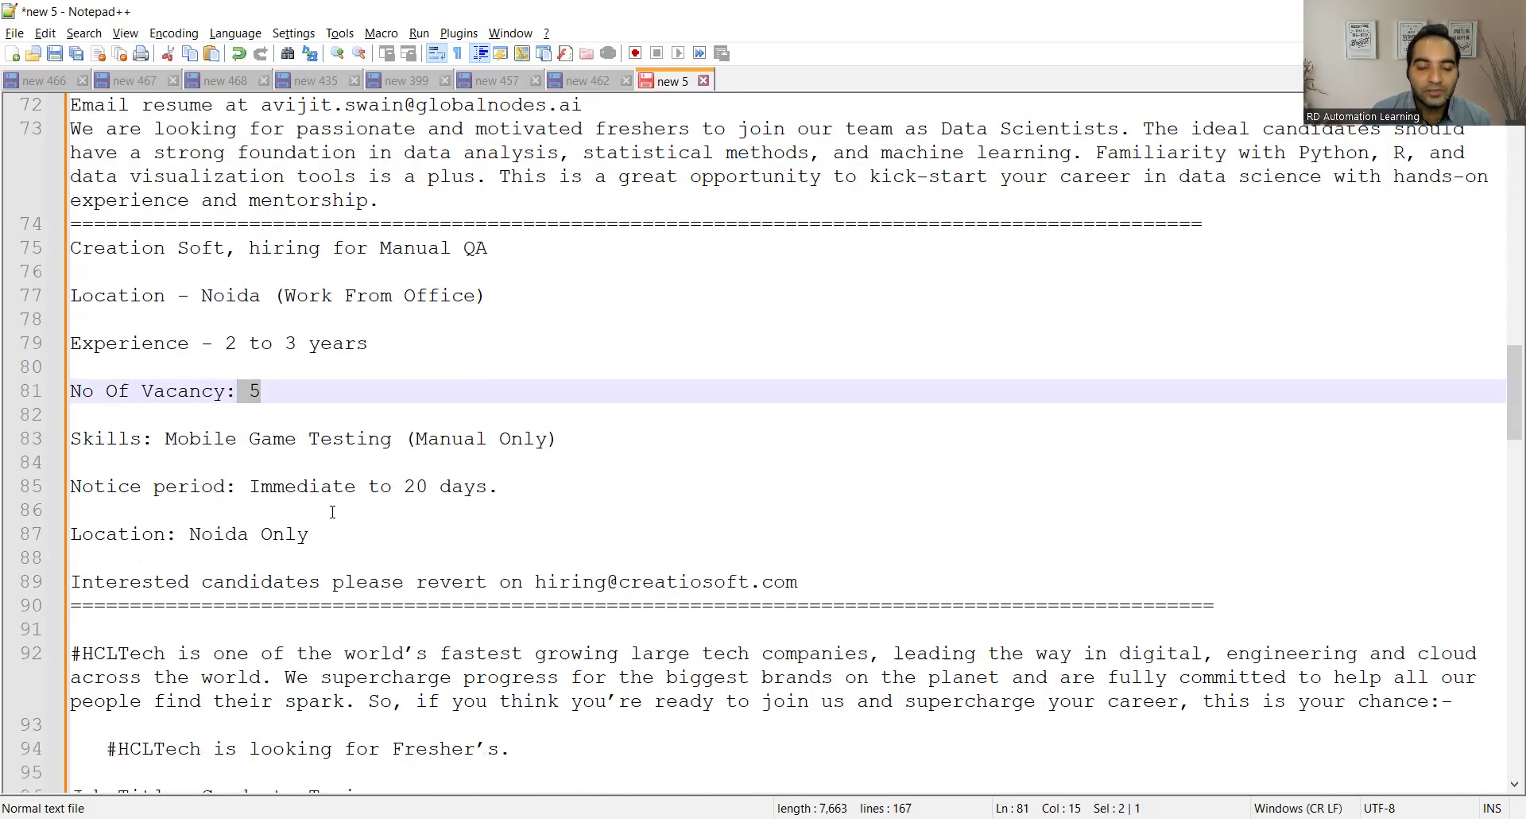
{"action": "scroll", "scroll_direction": "down", "scroll_amount": 3}
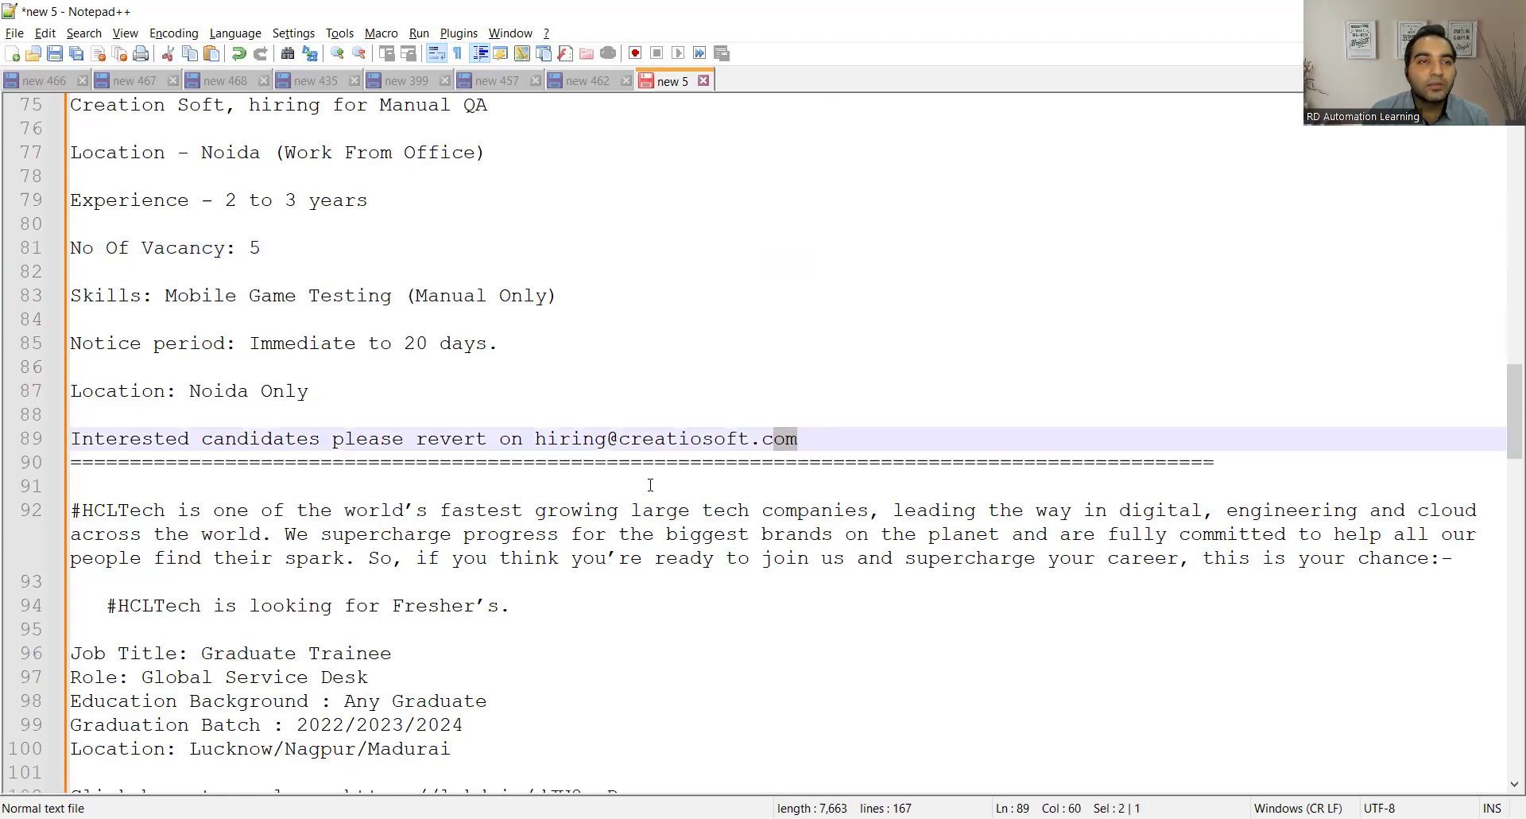
{"action": "left_click", "coordinate": [699, 438]}
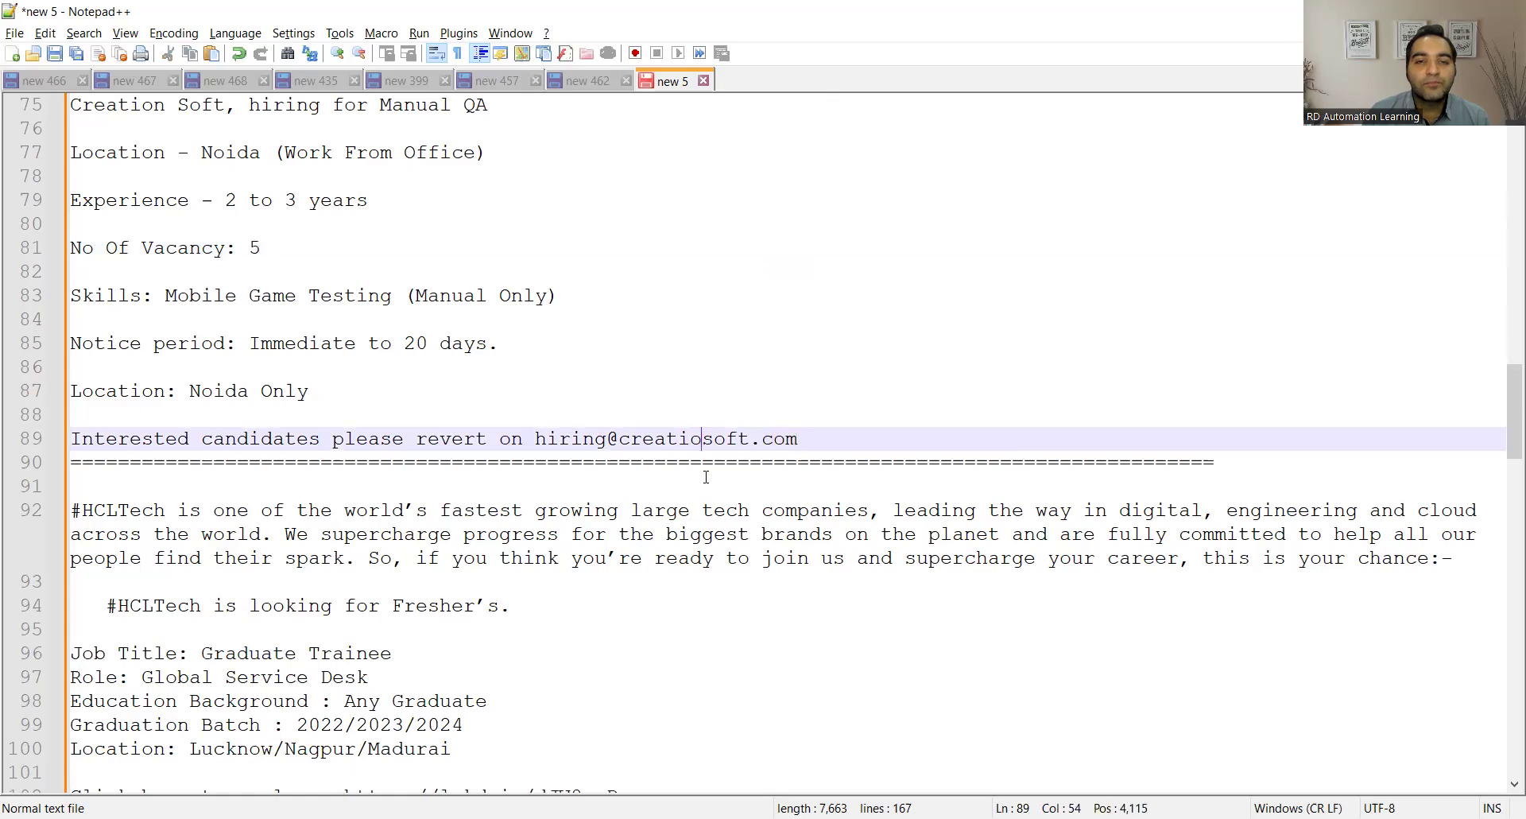
{"action": "left_click_drag", "start_coordinate": [630, 438], "coordinate": [797, 439]}
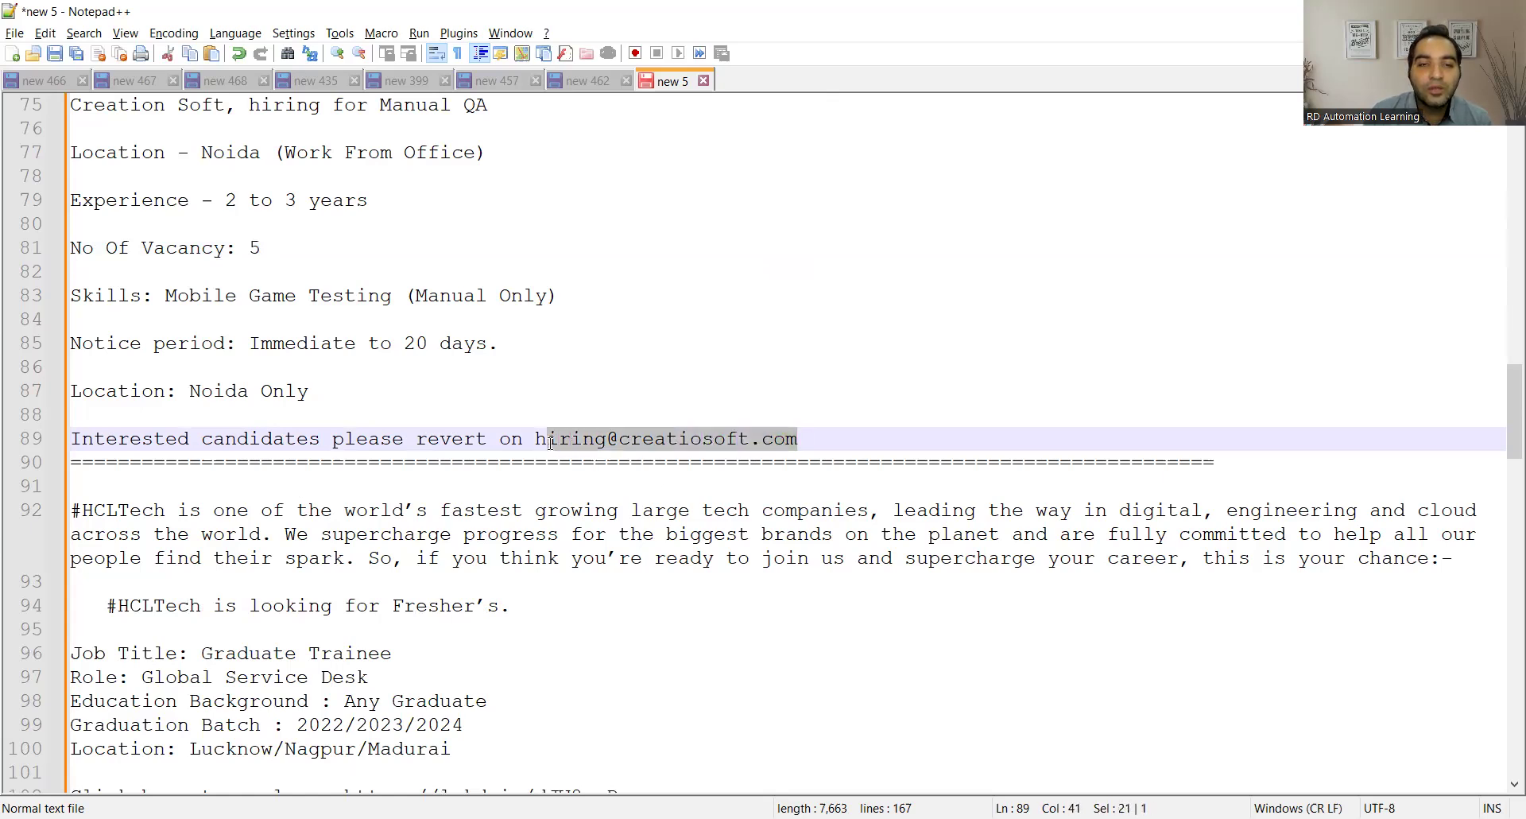
{"action": "scroll", "scroll_direction": "down", "scroll_amount": 3}
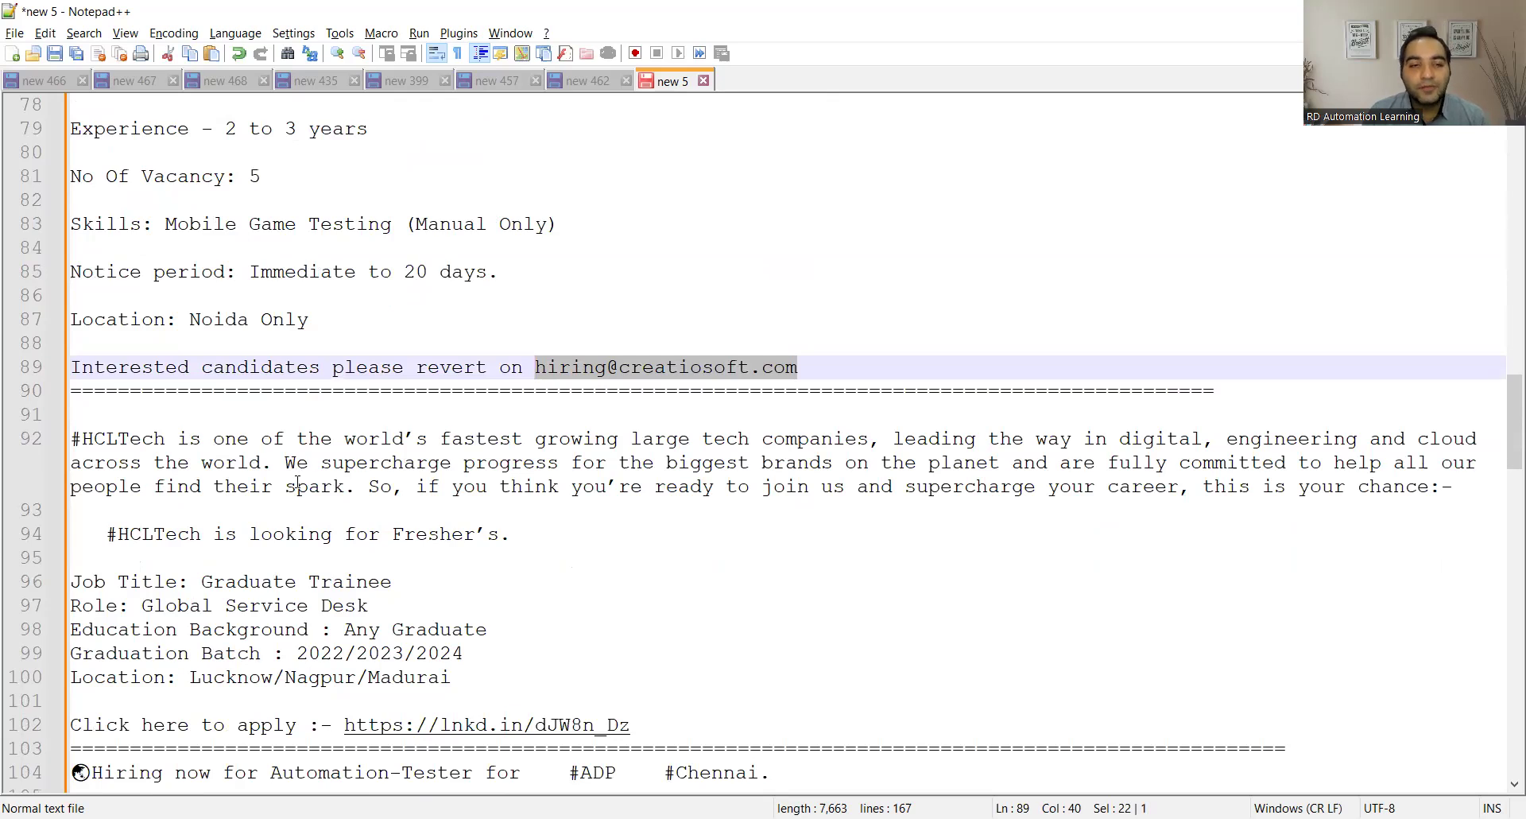
{"action": "scroll", "scroll_direction": "down", "scroll_amount": 3}
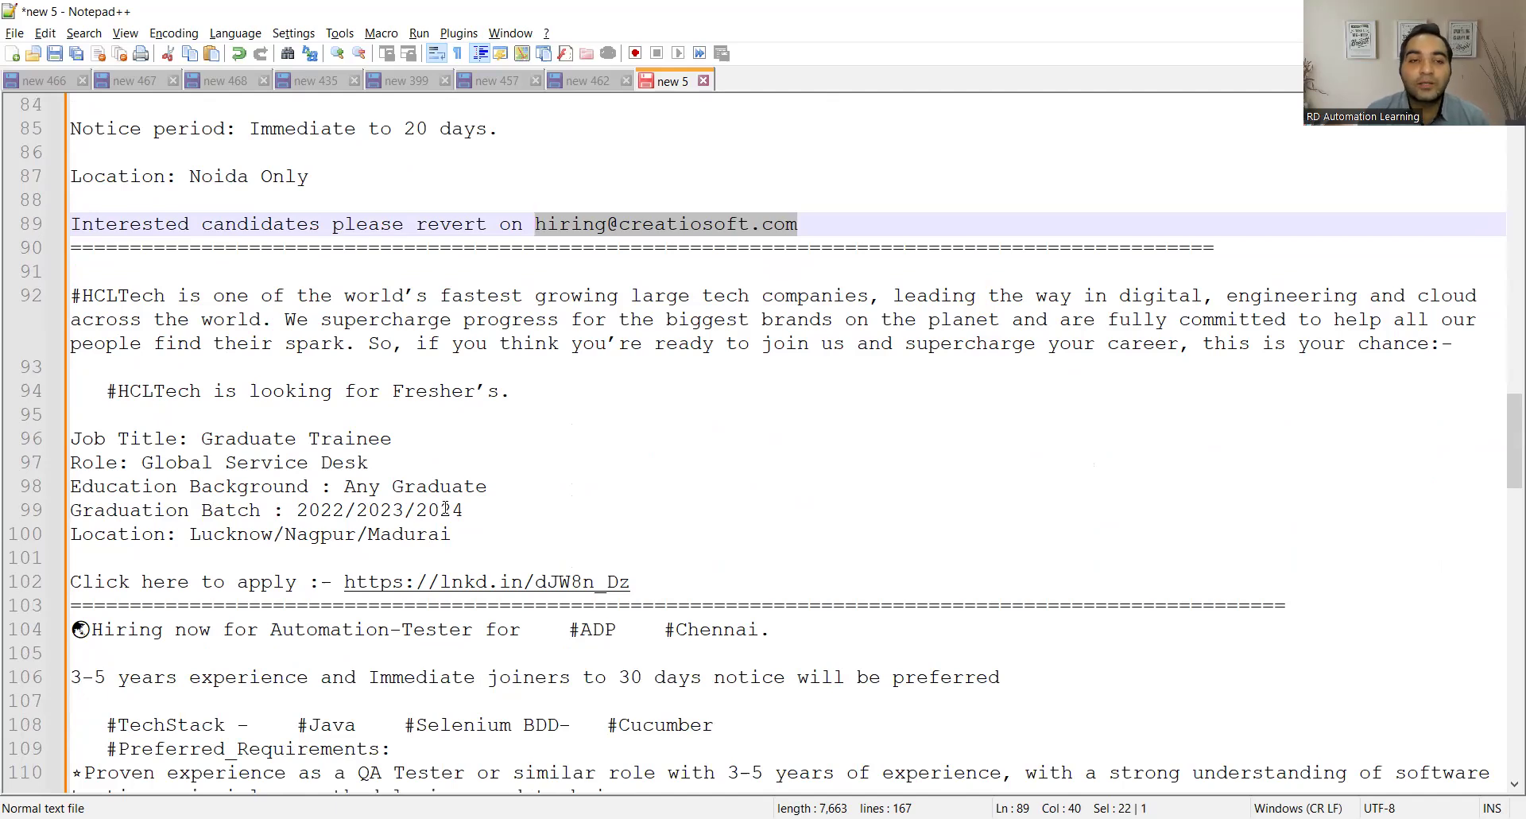
{"action": "scroll", "scroll_direction": "down", "scroll_amount": 3}
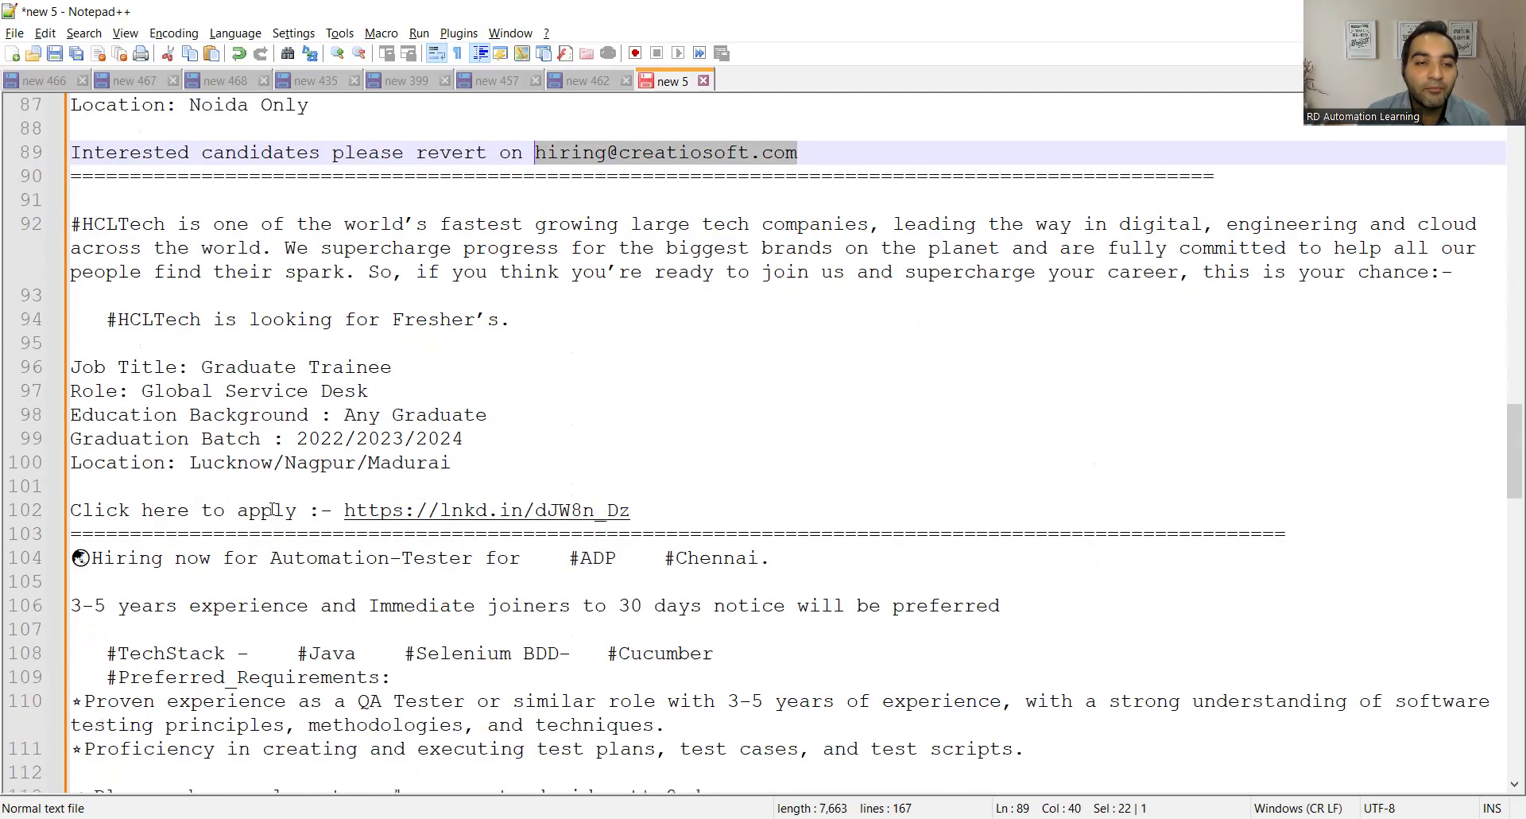
{"action": "left_click", "coordinate": [485, 510]}
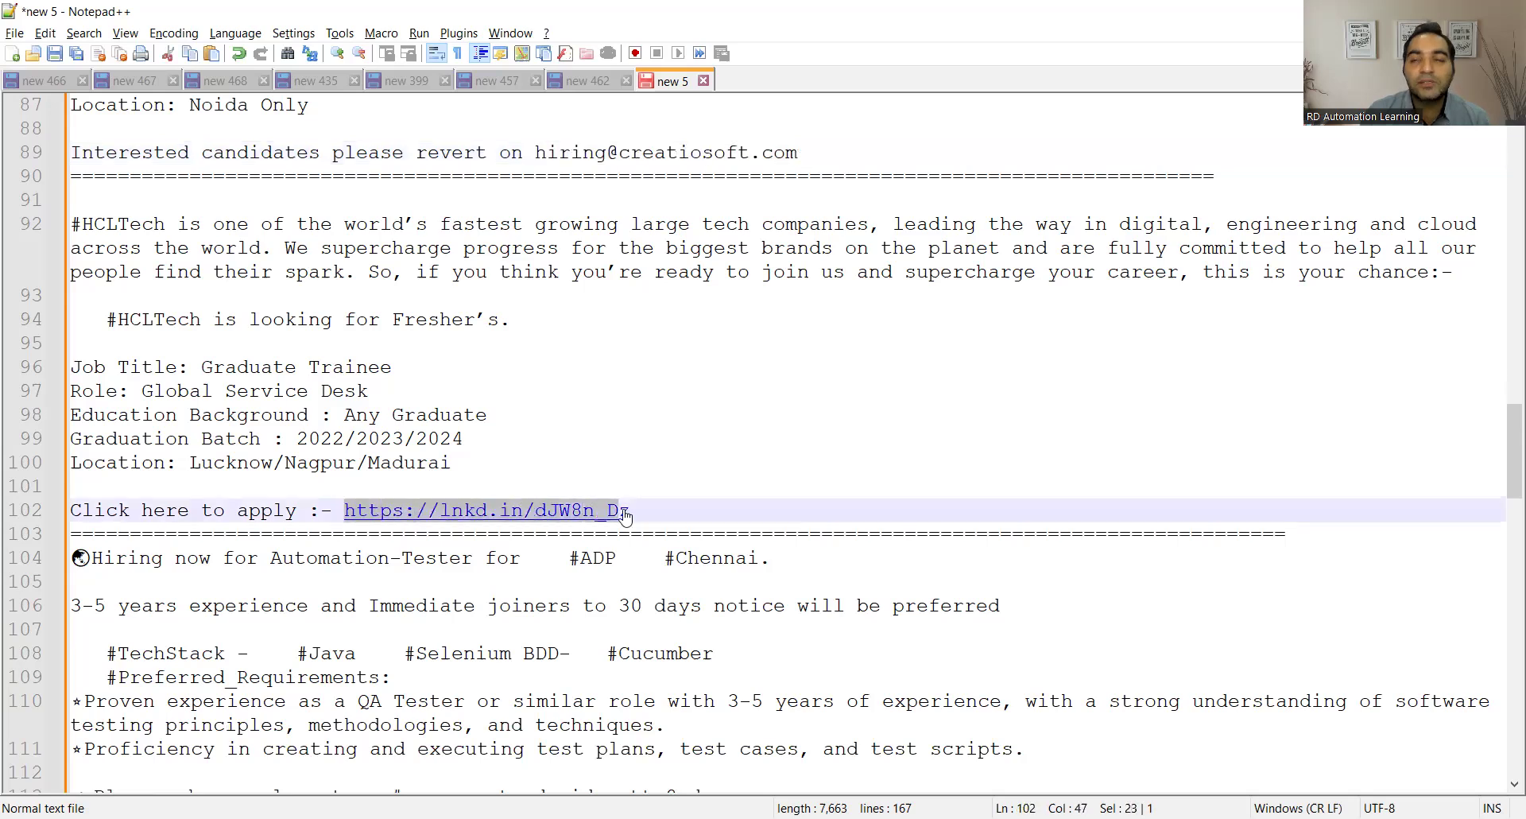
{"action": "scroll", "scroll_direction": "down", "scroll_amount": 3}
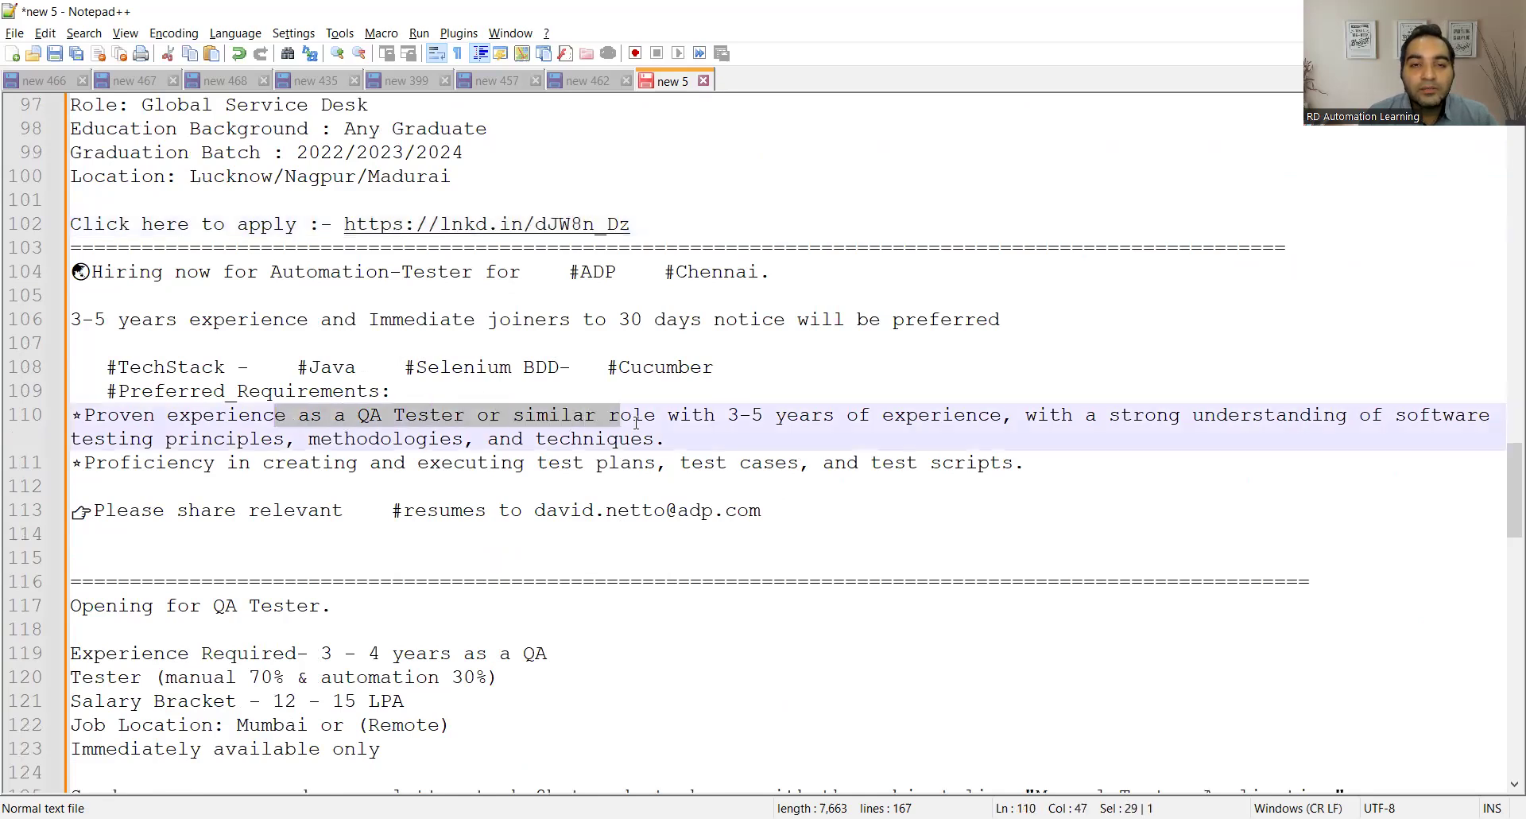
{"action": "left_click_drag", "start_coordinate": [612, 414], "coordinate": [786, 414]}
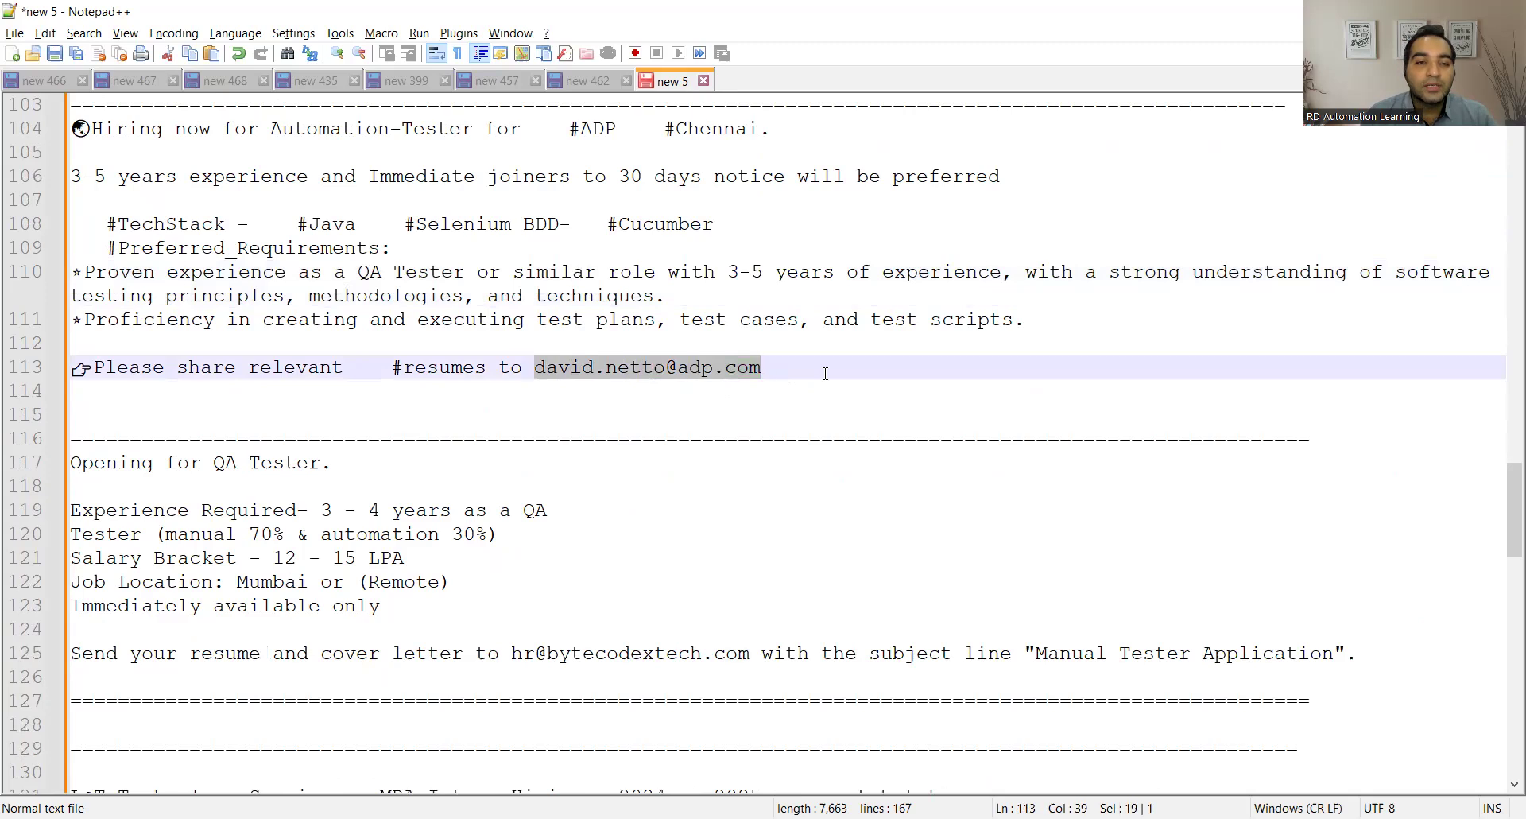
{"action": "scroll", "scroll_direction": "down", "scroll_amount": 3}
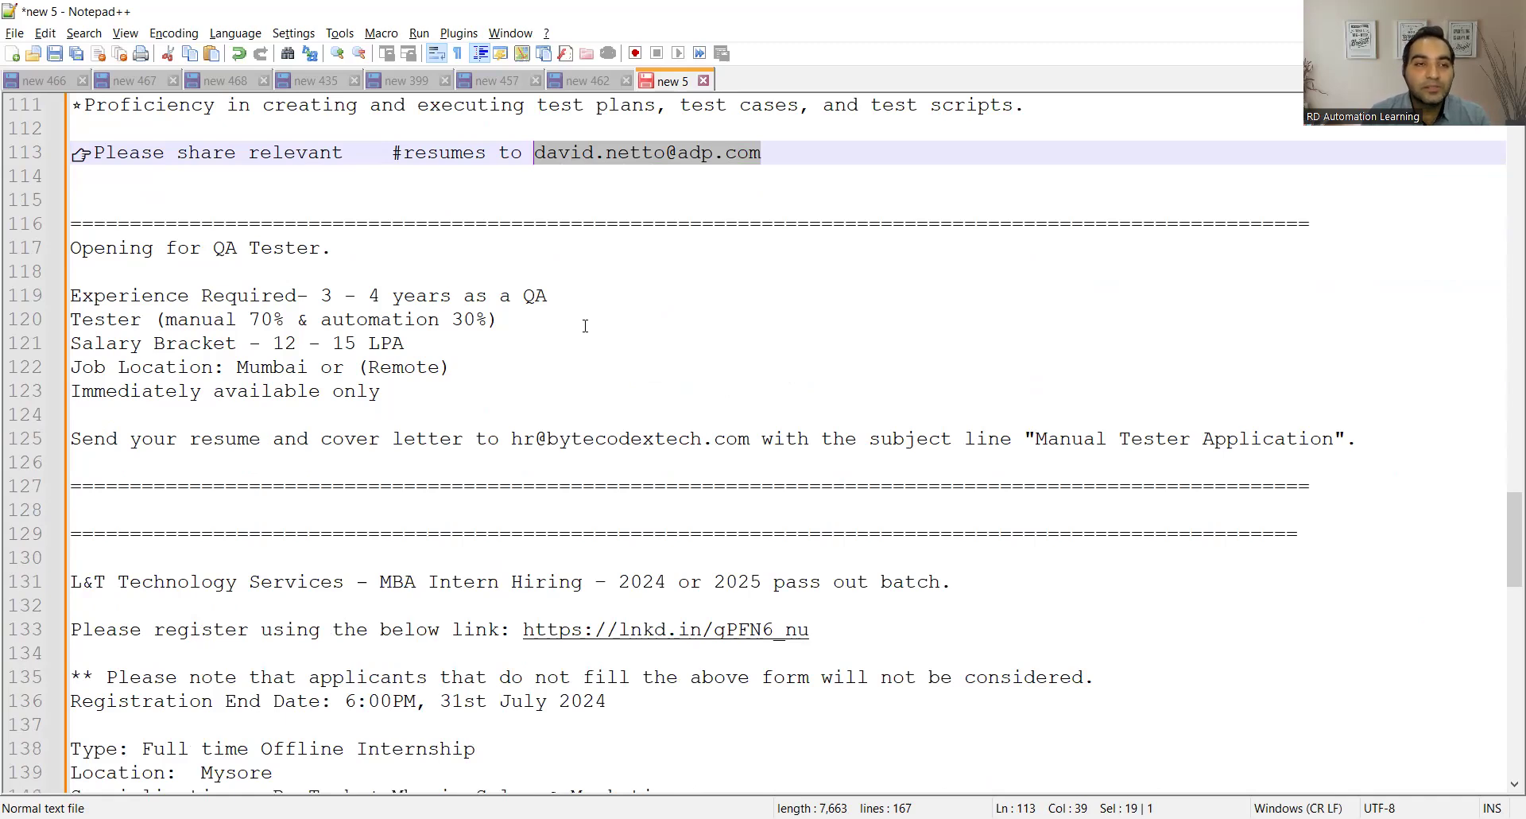
{"action": "mouse_move", "coordinate": [465, 367]}
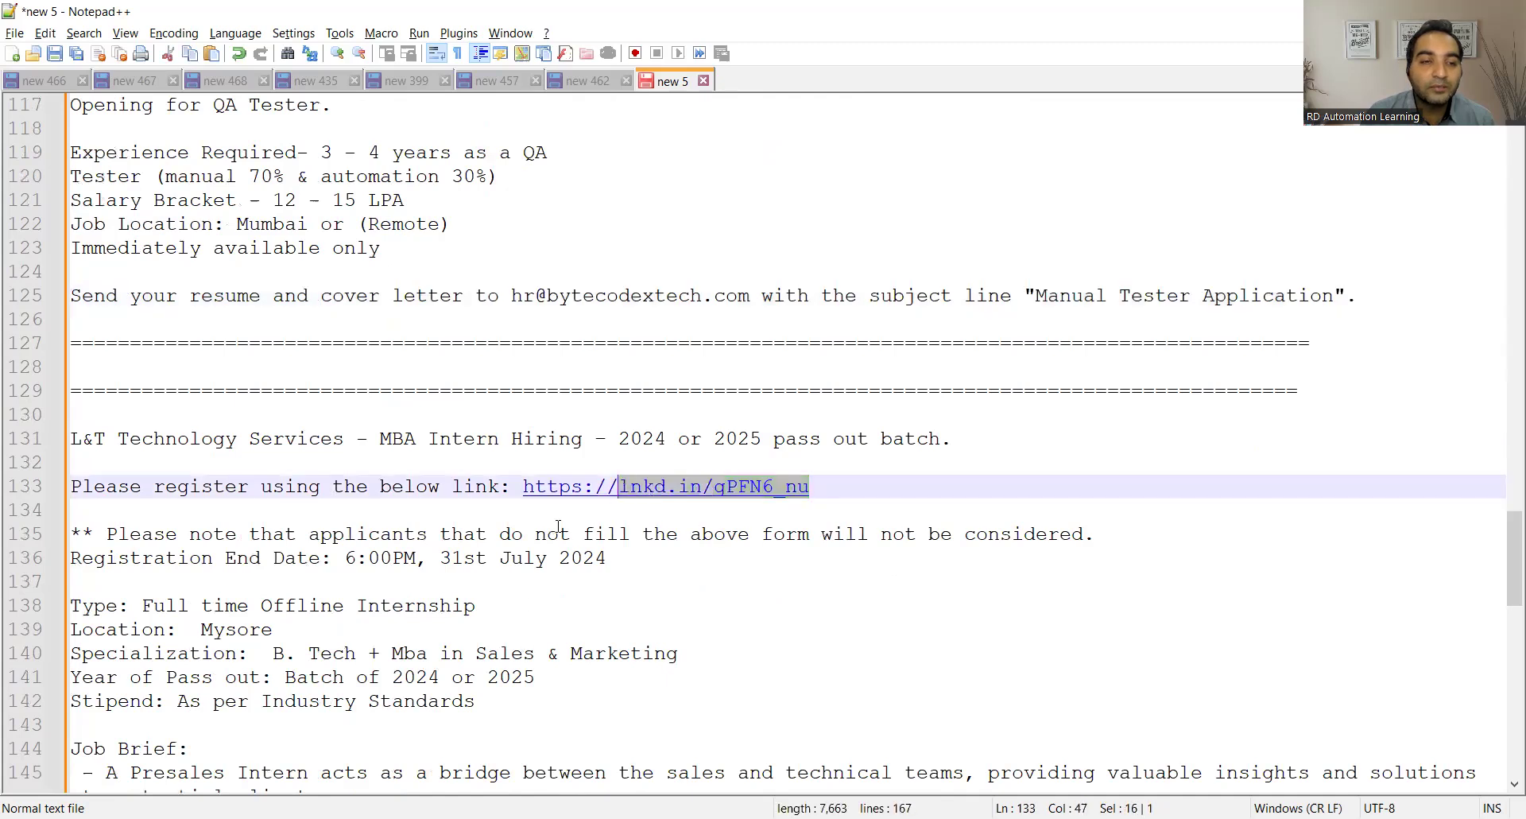
{"action": "scroll", "scroll_direction": "down", "scroll_amount": 3}
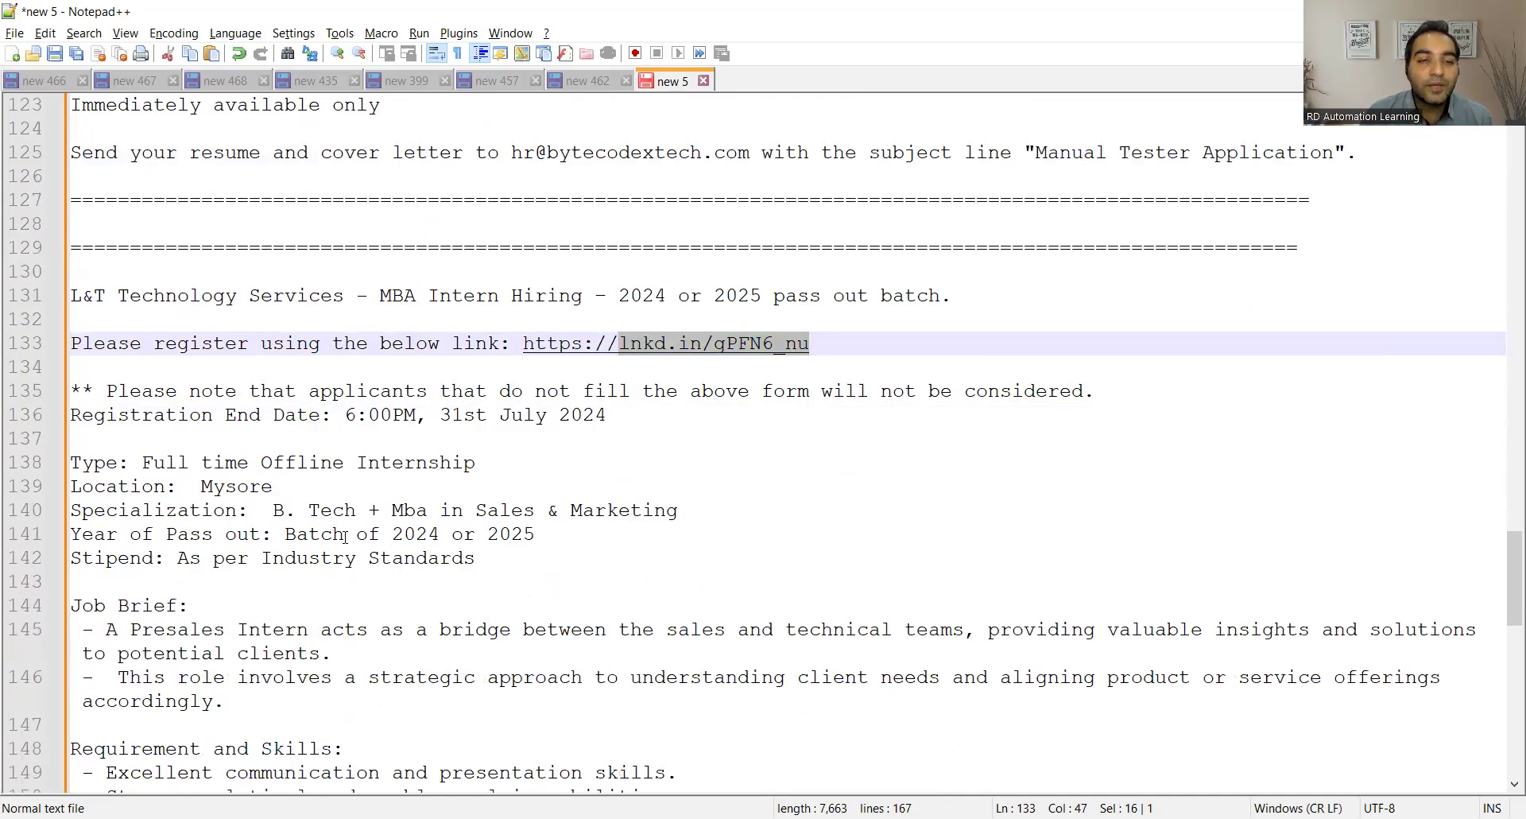
{"action": "scroll", "scroll_direction": "down", "scroll_amount": 3}
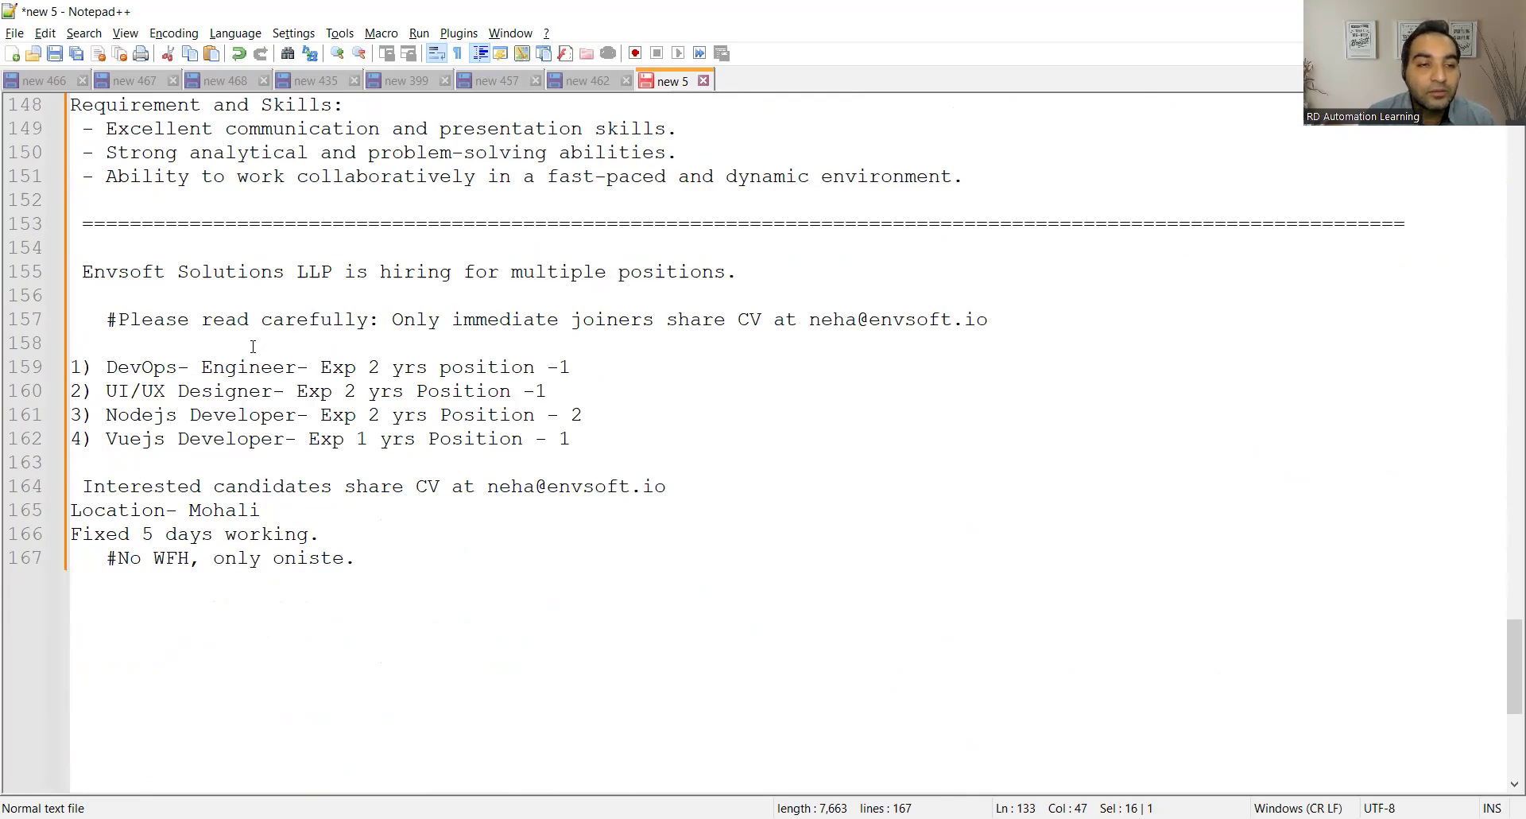
{"action": "left_click_drag", "start_coordinate": [189, 415], "coordinate": [426, 414]}
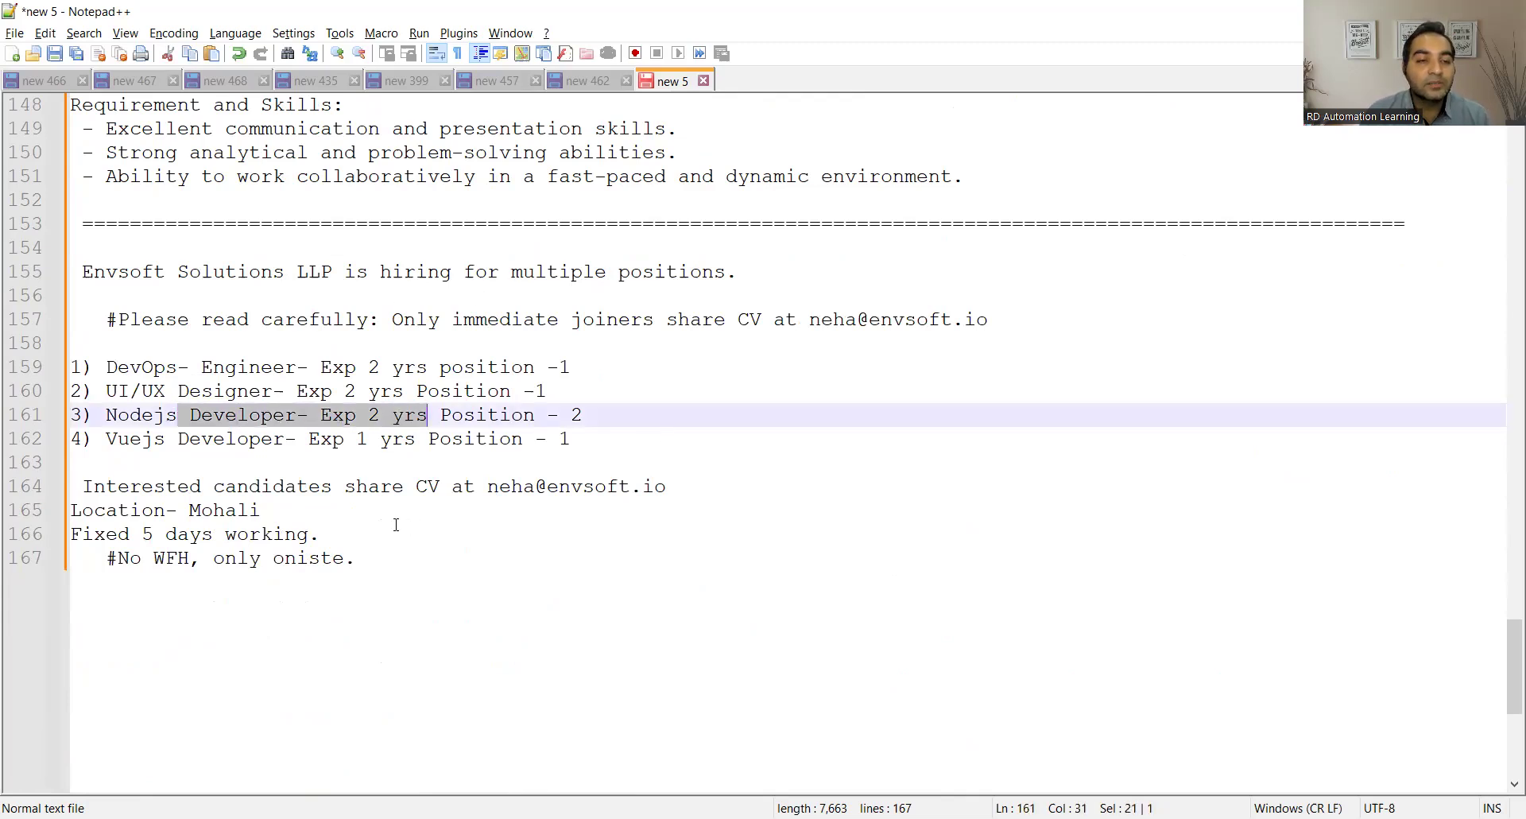